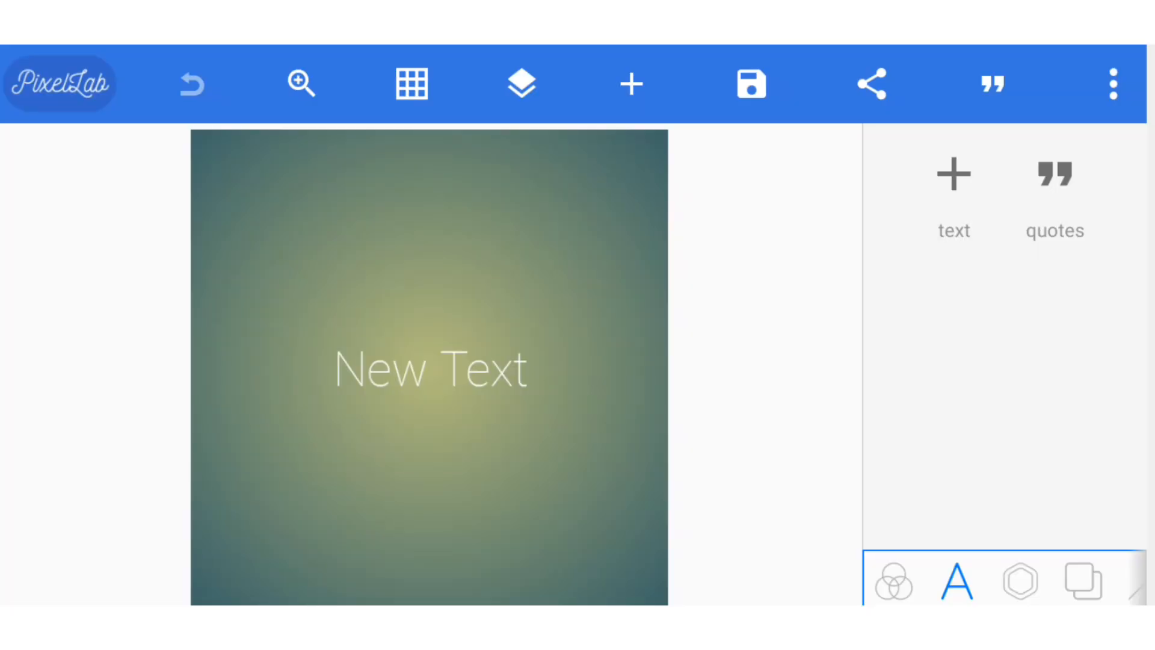
# Resize the square canvas to a taller portrait shape through image size settings.
pyautogui.write('Create the des')
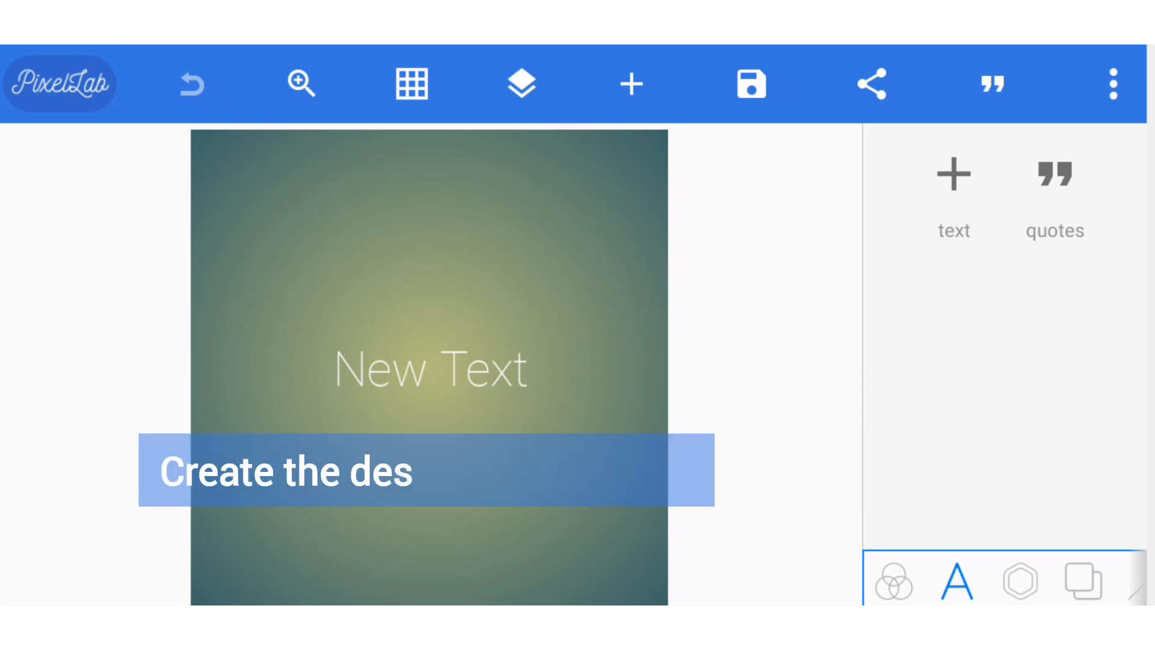
pyautogui.write('ign dimensions')
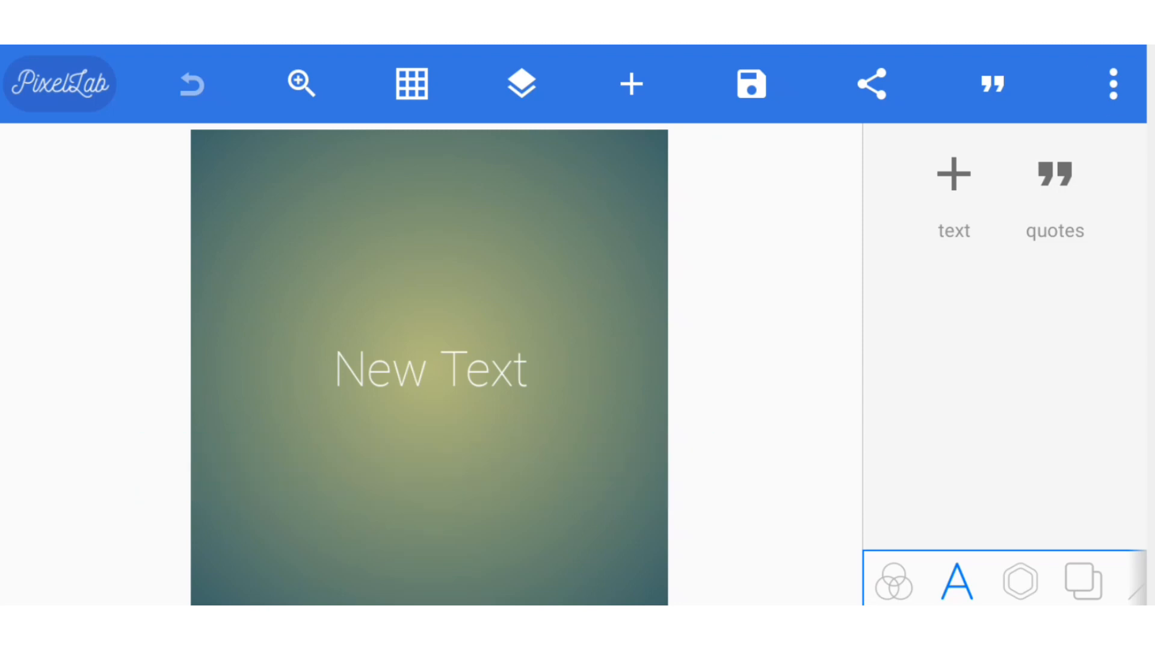
pyautogui.click(1113, 83)
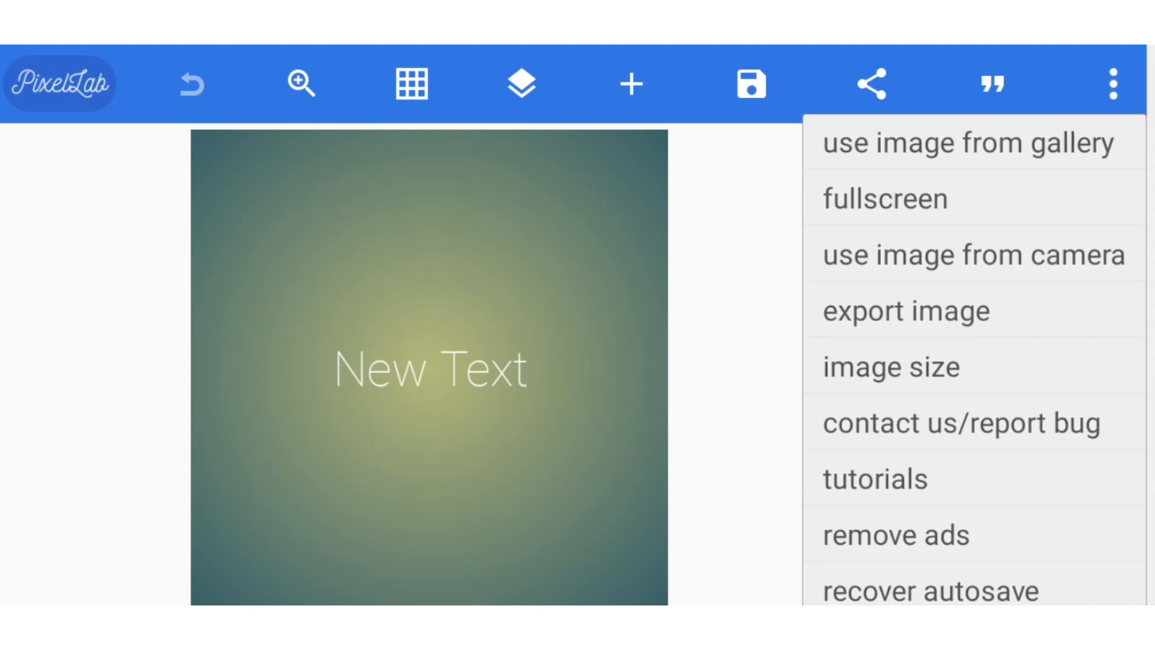
pyautogui.click(892, 366)
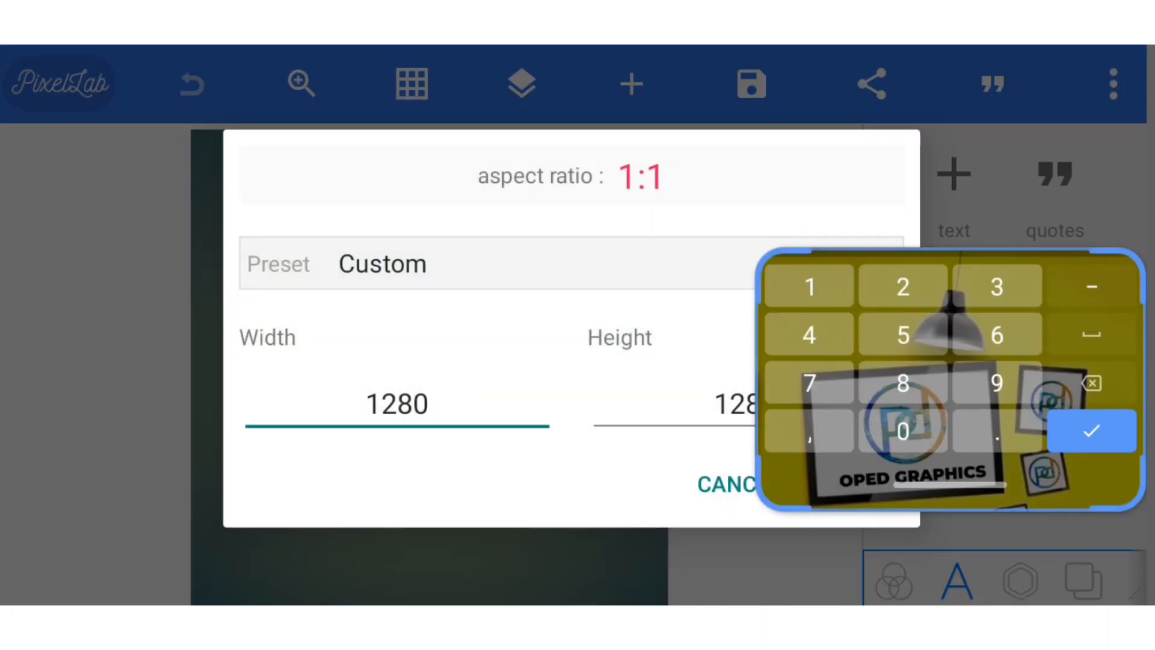
pyautogui.click(397, 403)
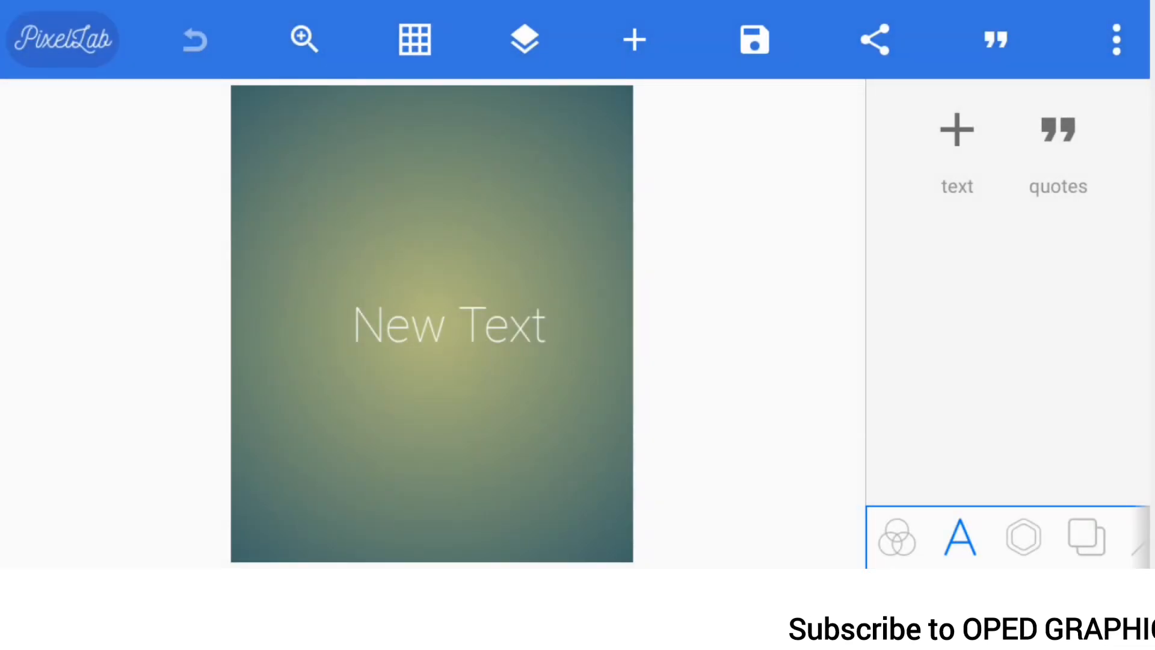
# Delete the New Text placeholder and set the outer gradient stop to dark navy.
pyautogui.click(447, 324)
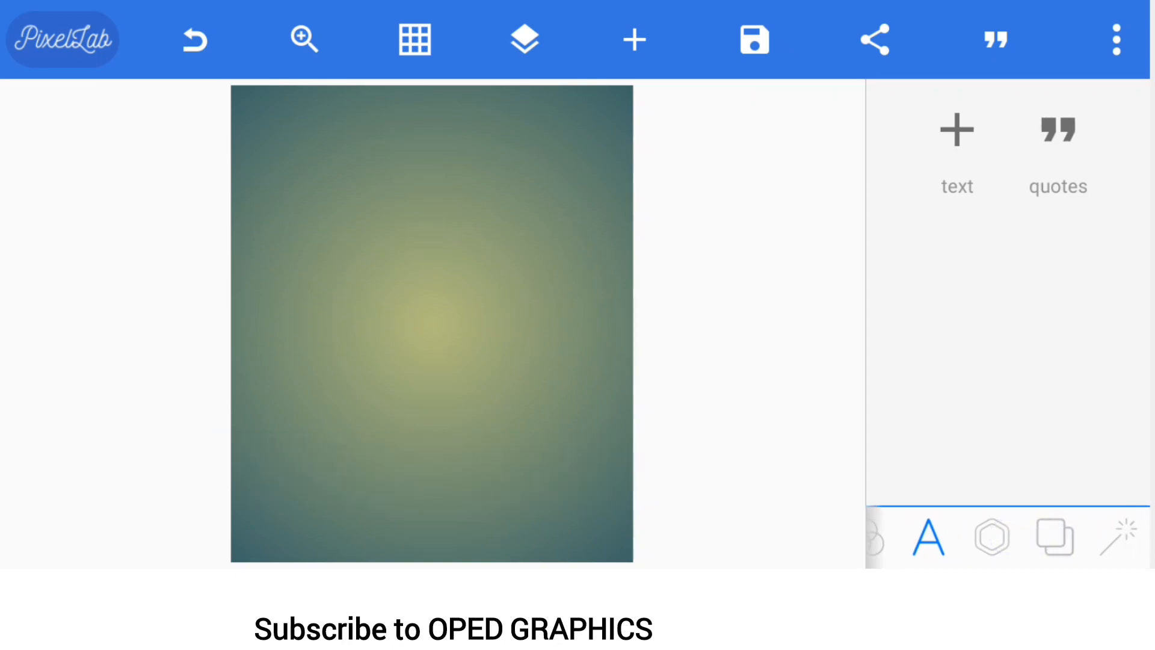
pyautogui.click(1053, 536)
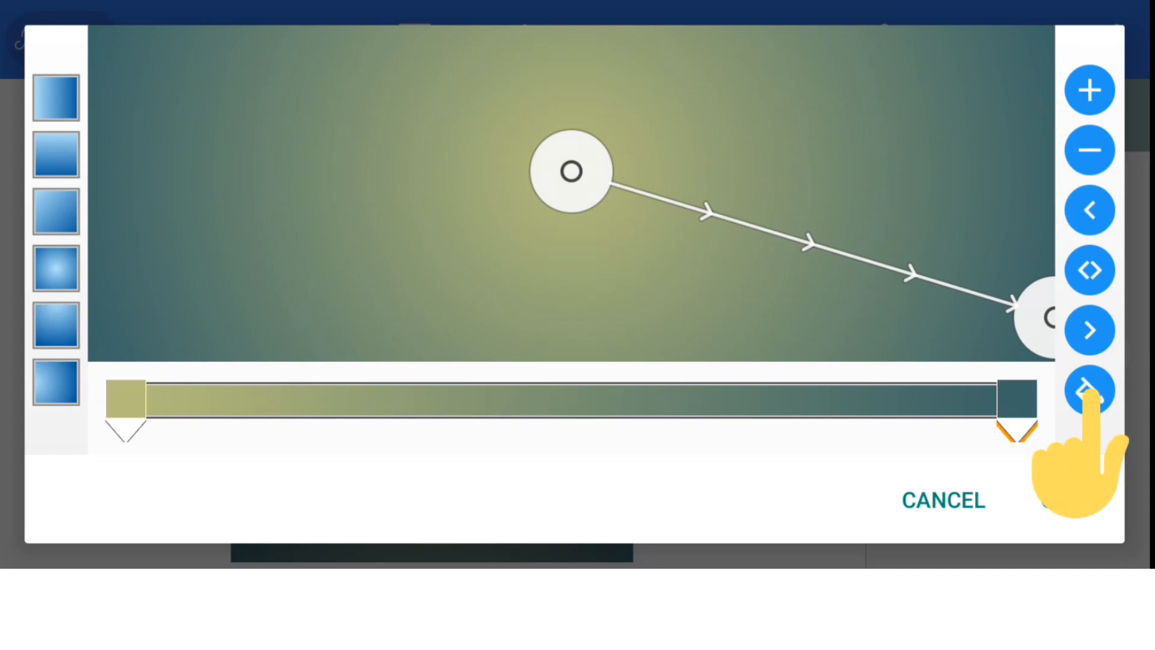
pyautogui.click(1088, 391)
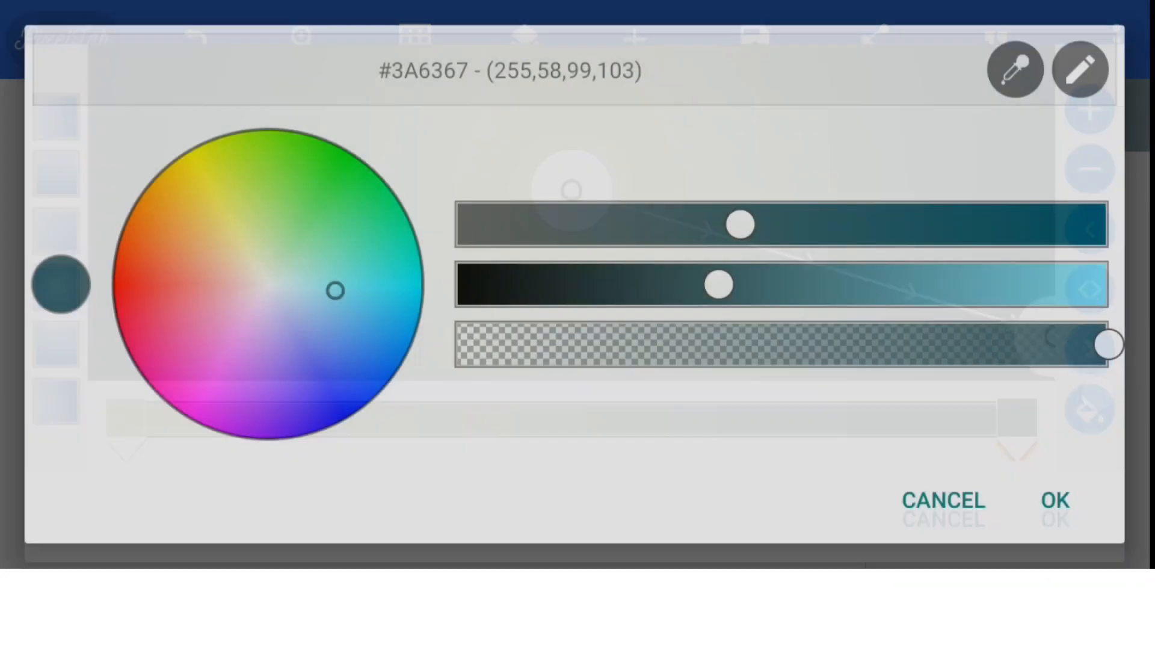
pyautogui.moveTo(335, 289); pyautogui.dragTo(353, 411)
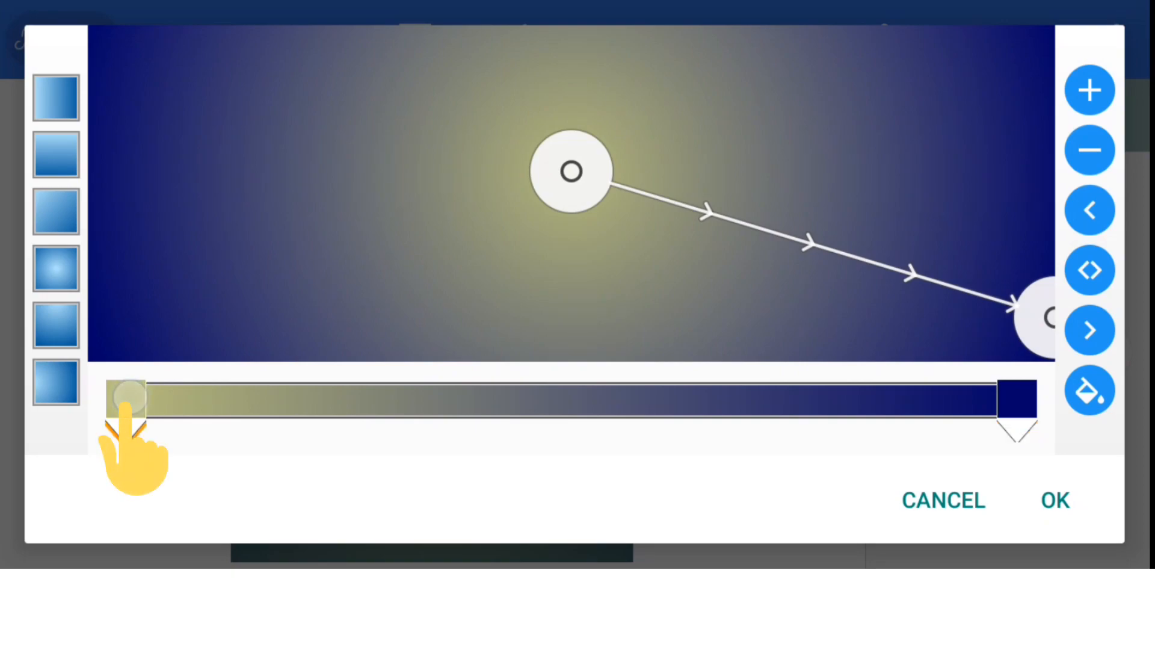
# Set the inner gradient stop to bright blue and apply the radial gradient.
pyautogui.click(125, 398)
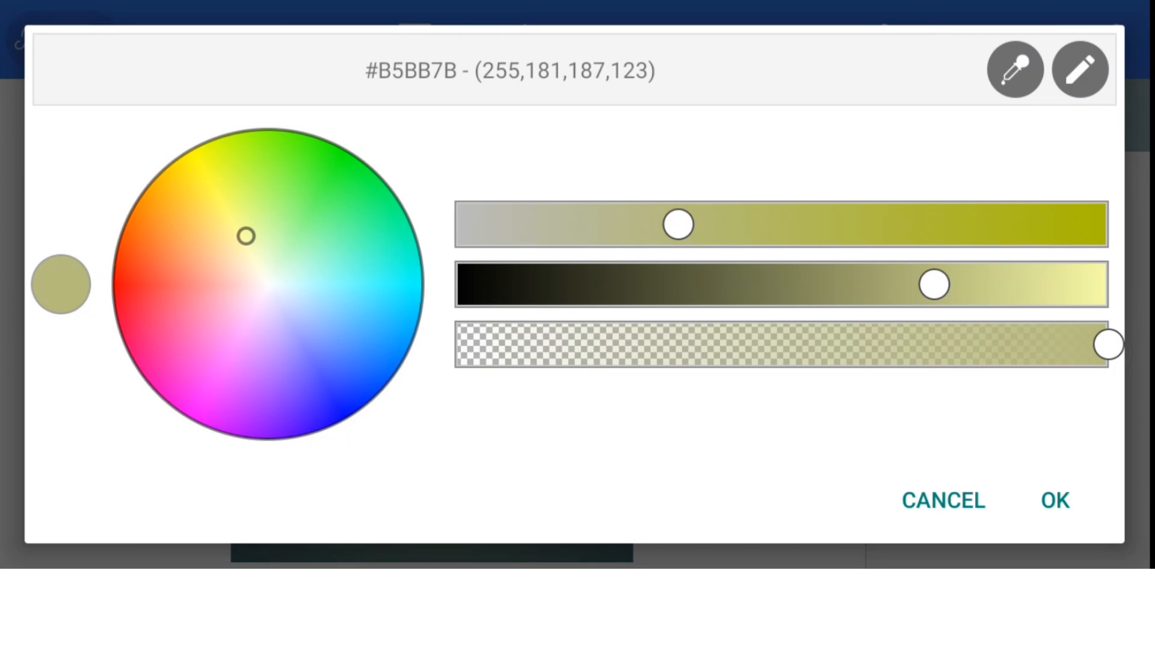
pyautogui.click(310, 348)
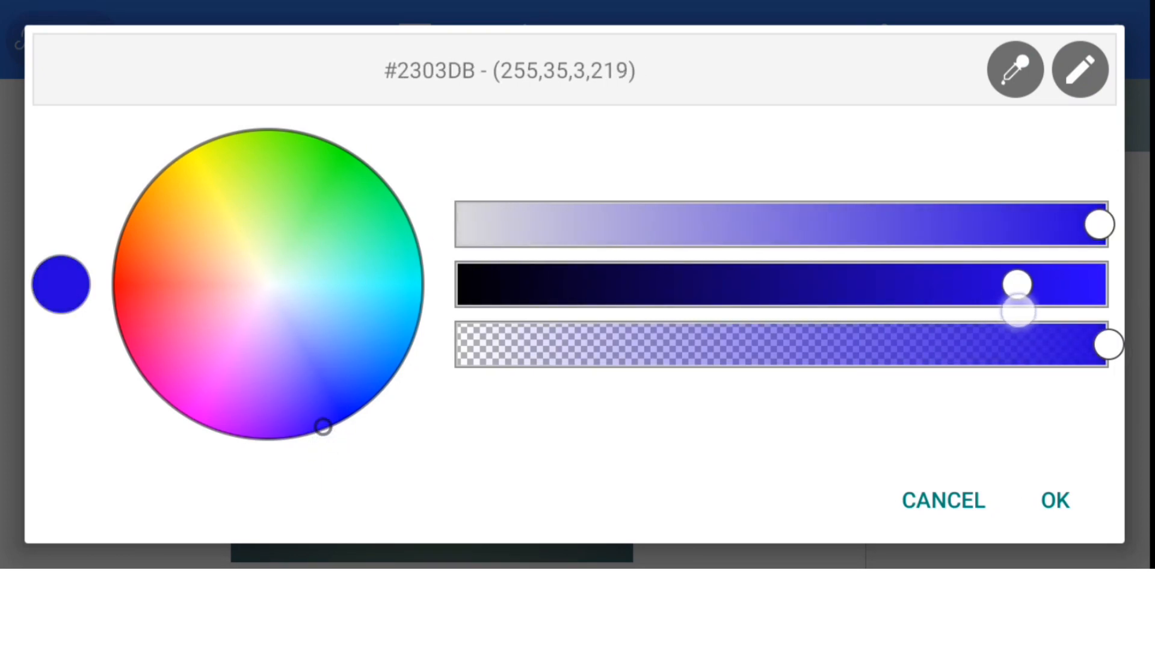
pyautogui.click(1080, 69)
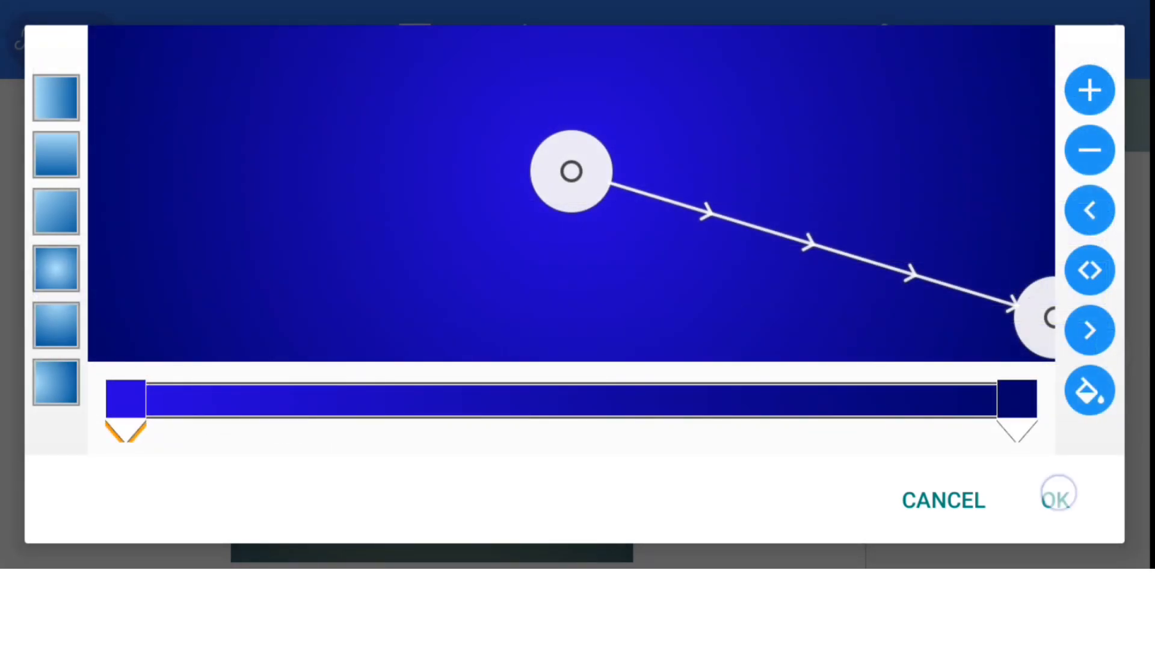
pyautogui.click(1056, 499)
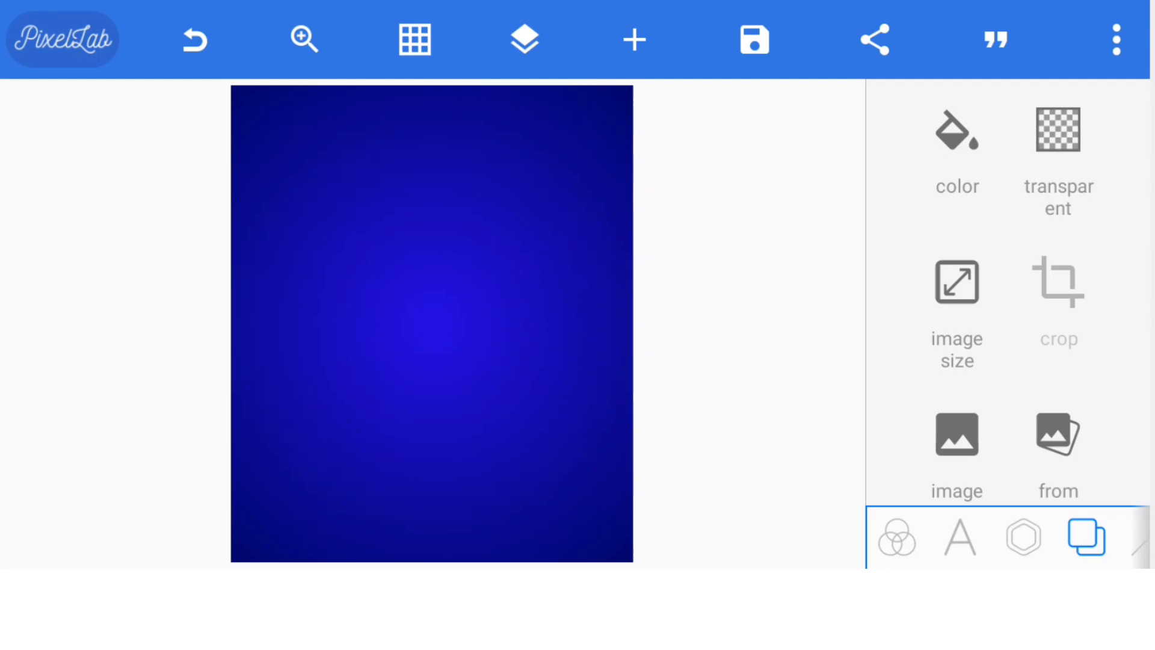
# Lighten the gradient's centre into a soft lavender glow.
pyautogui.click(1023, 536)
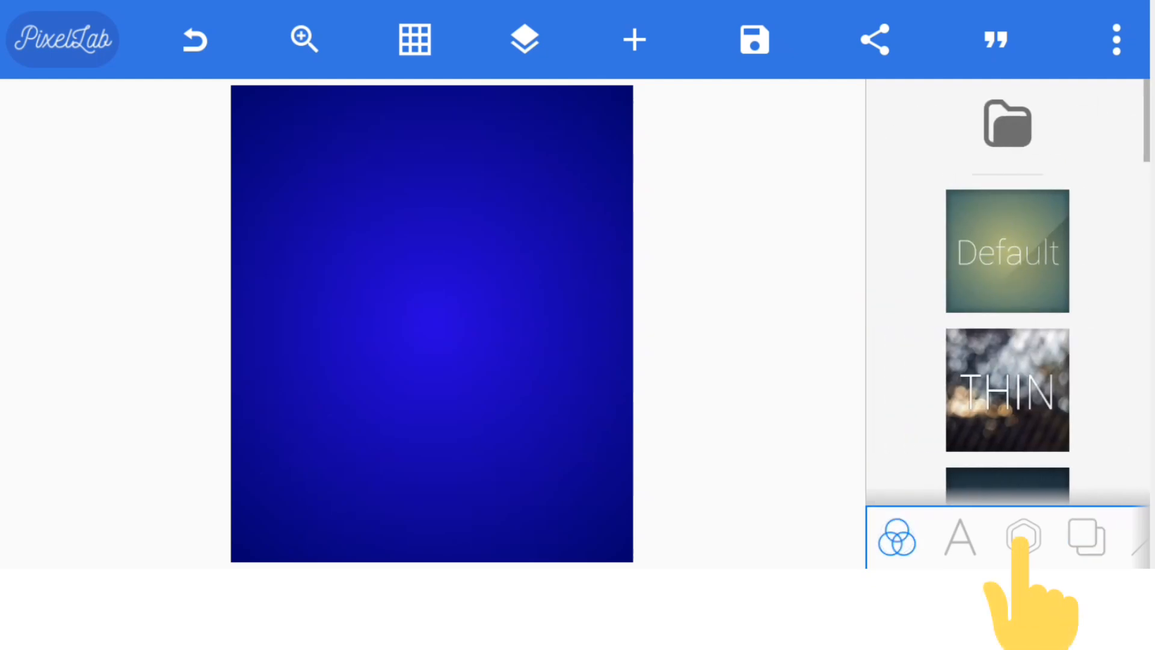
pyautogui.click(1022, 536)
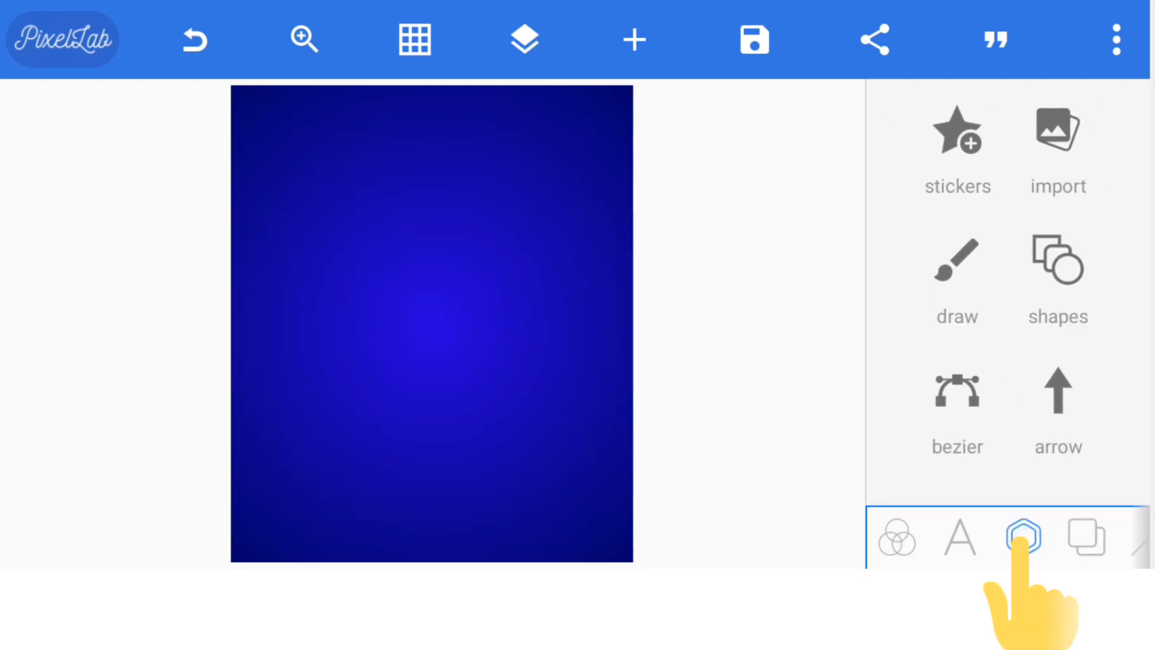
pyautogui.click(1023, 536)
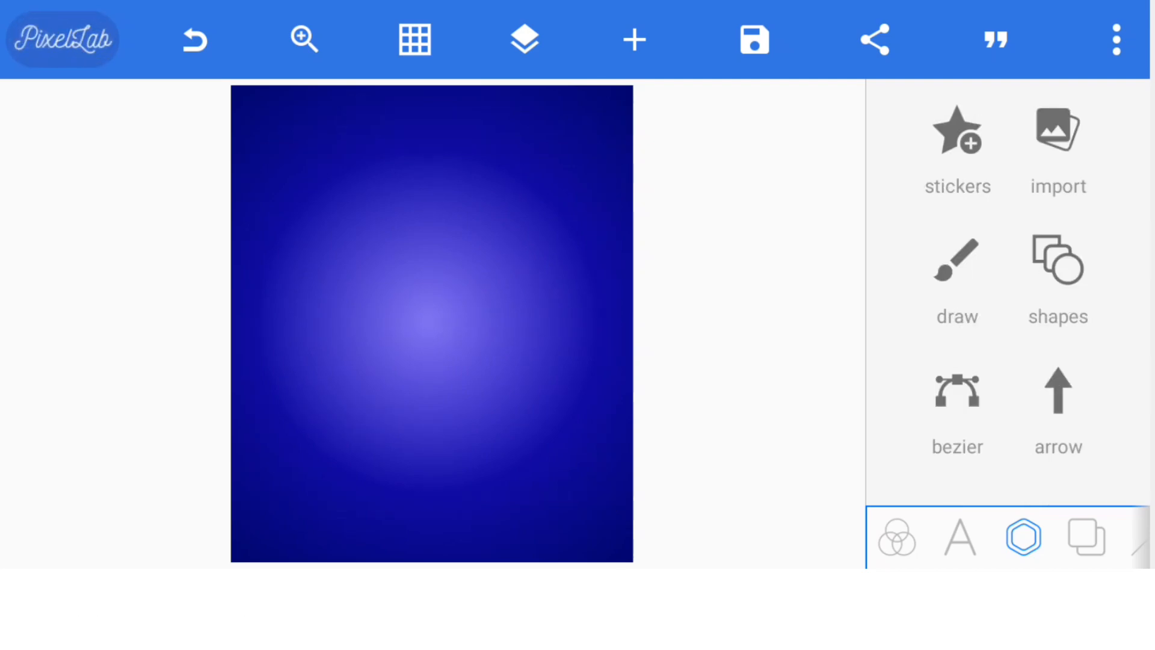
# Lock the background layer in the Layers panel.
pyautogui.click(523, 39)
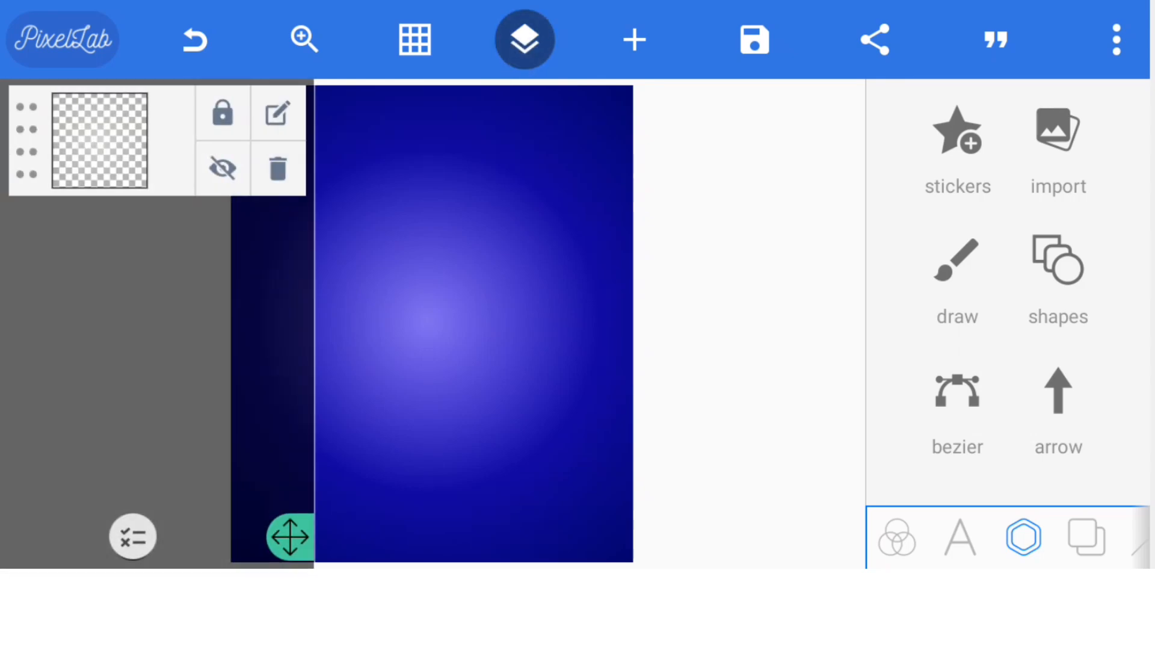
pyautogui.click(222, 112)
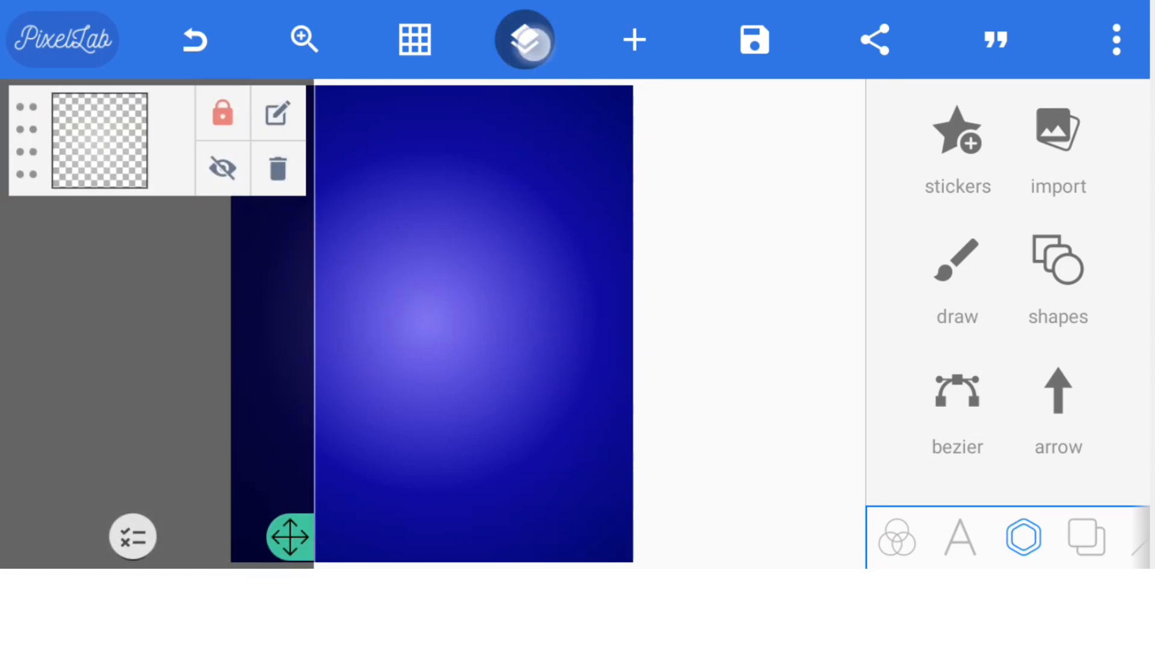
pyautogui.click(524, 40)
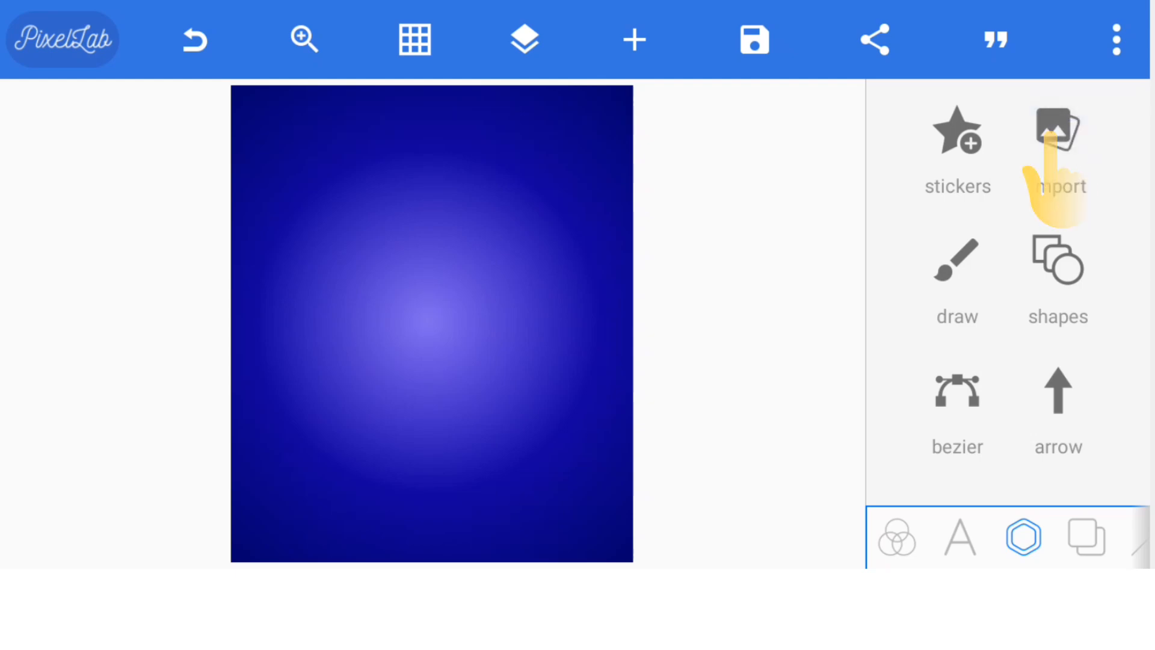
# Import the Pepsi can image, centre it on the poster and shrink it slightly.
pyautogui.click(1058, 140)
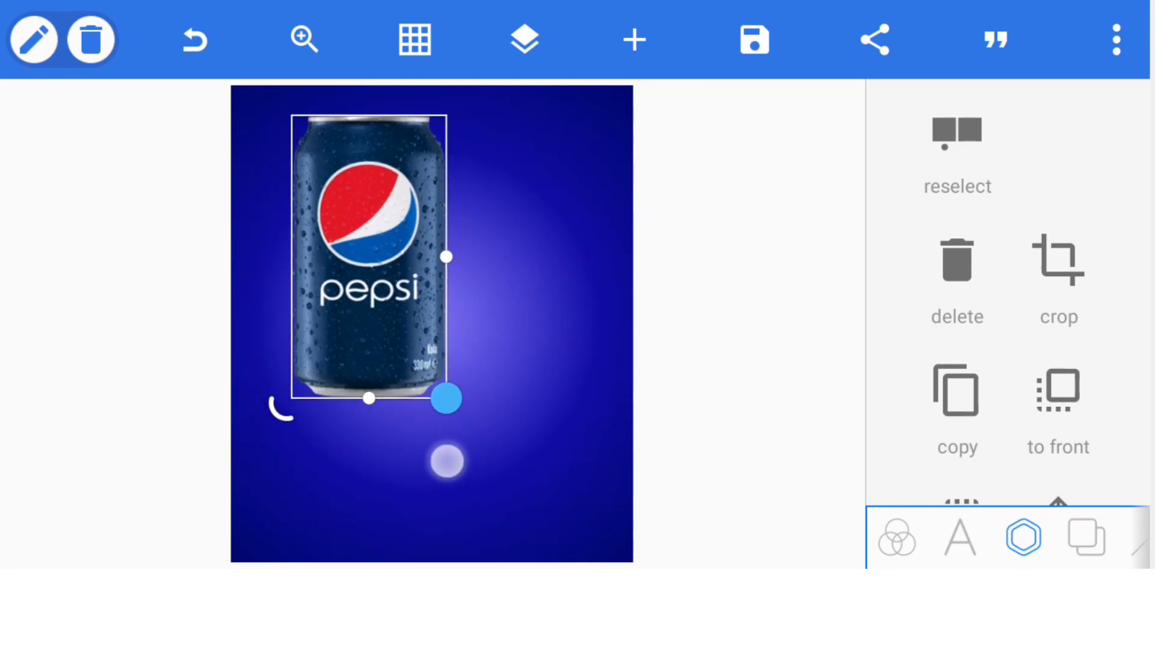
pyautogui.moveTo(447, 397); pyautogui.dragTo(503, 463)
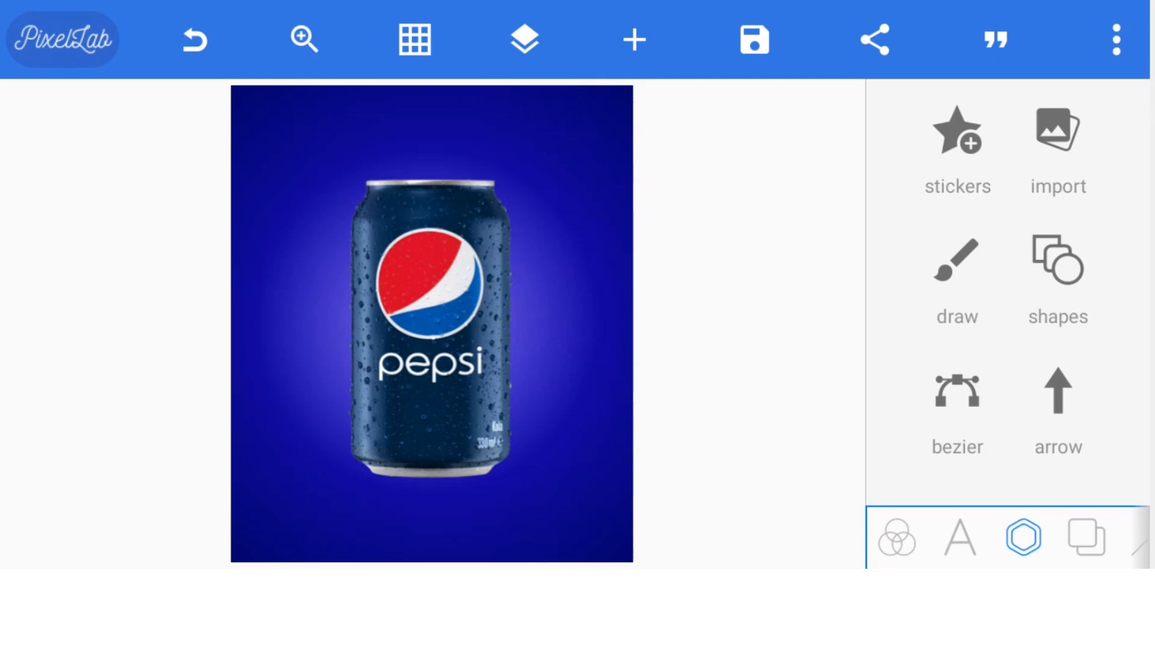
pyautogui.click(430, 332)
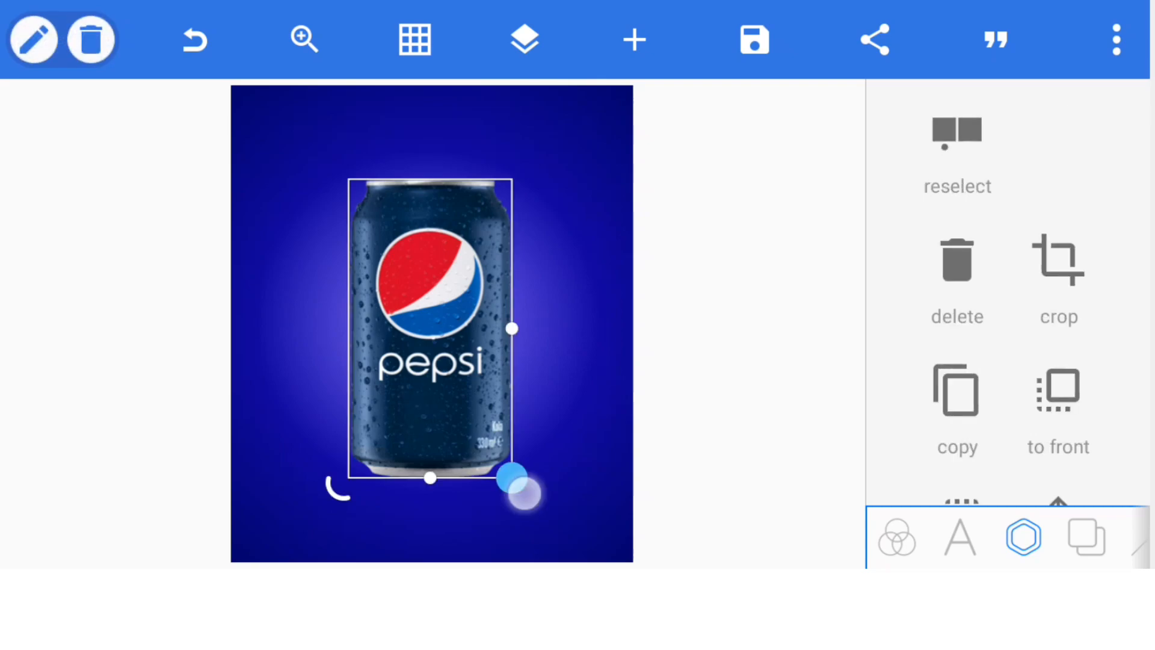
pyautogui.moveTo(512, 479); pyautogui.dragTo(508, 468)
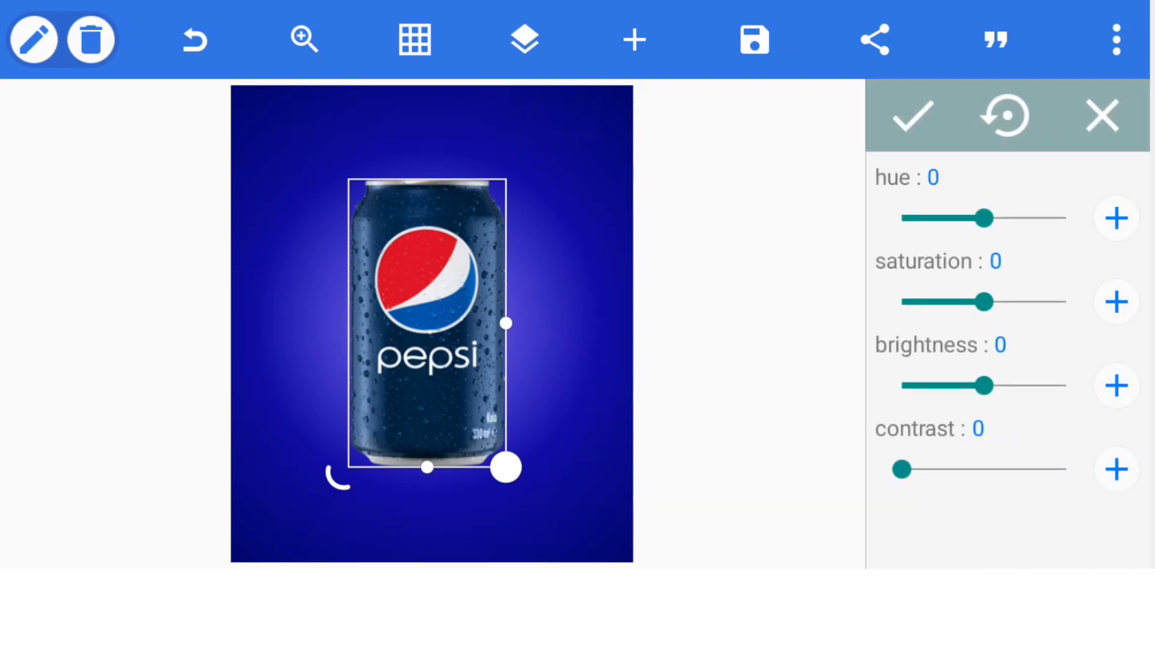
# Raise the can's colour saturation slightly and apply the adjustment.
pyautogui.moveTo(984, 301); pyautogui.dragTo(1013, 301)
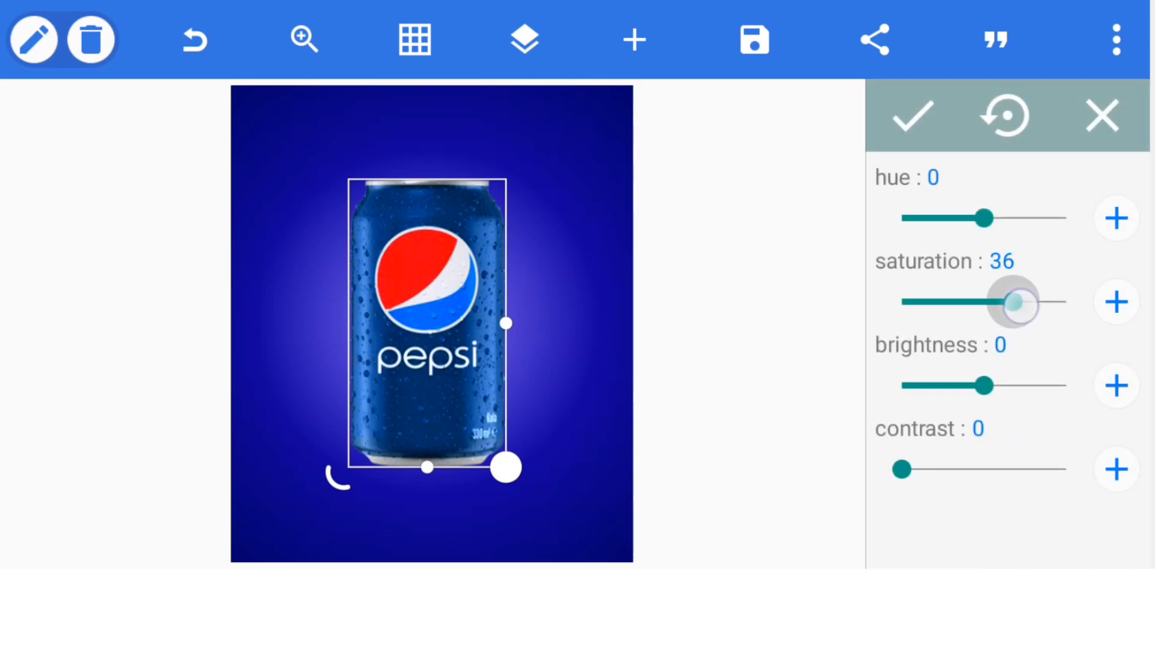
pyautogui.moveTo(1020, 301); pyautogui.dragTo(1009, 302)
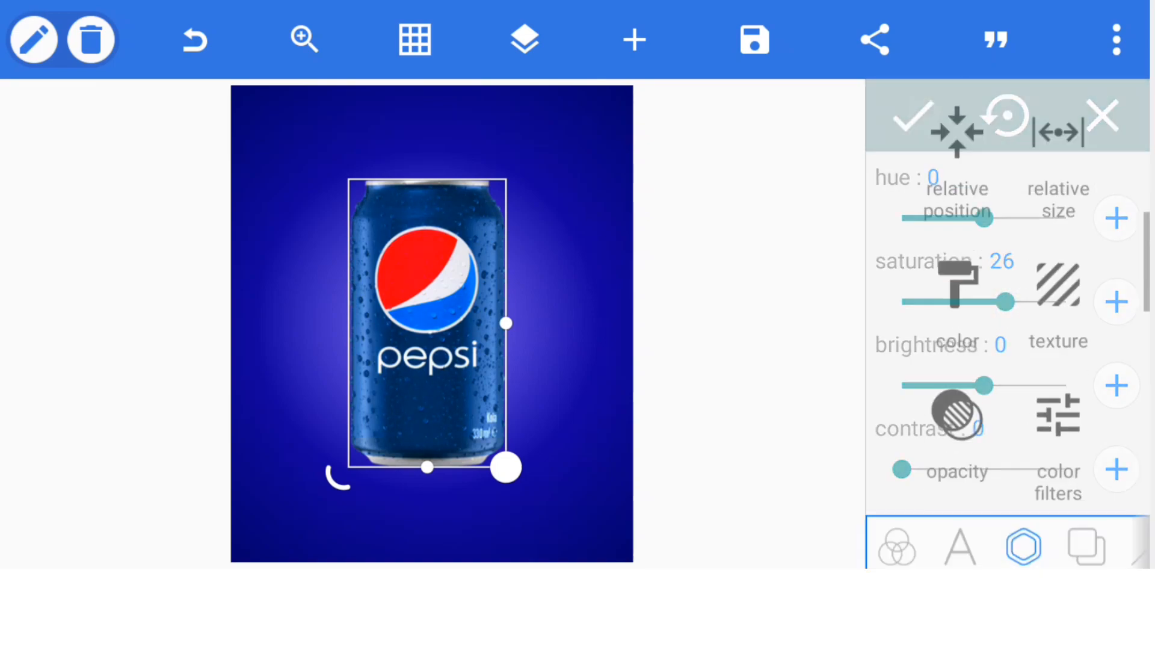
pyautogui.click(908, 117)
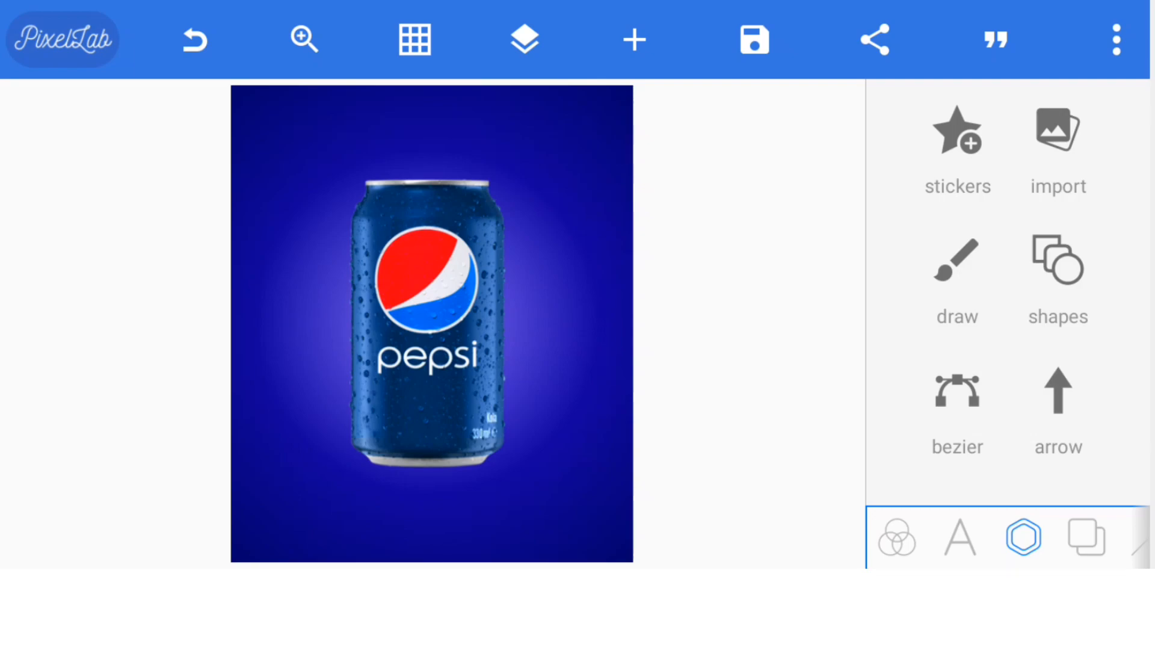
# Nudge the framing layer upward twice in 6px steps using Position.
pyautogui.click(525, 40)
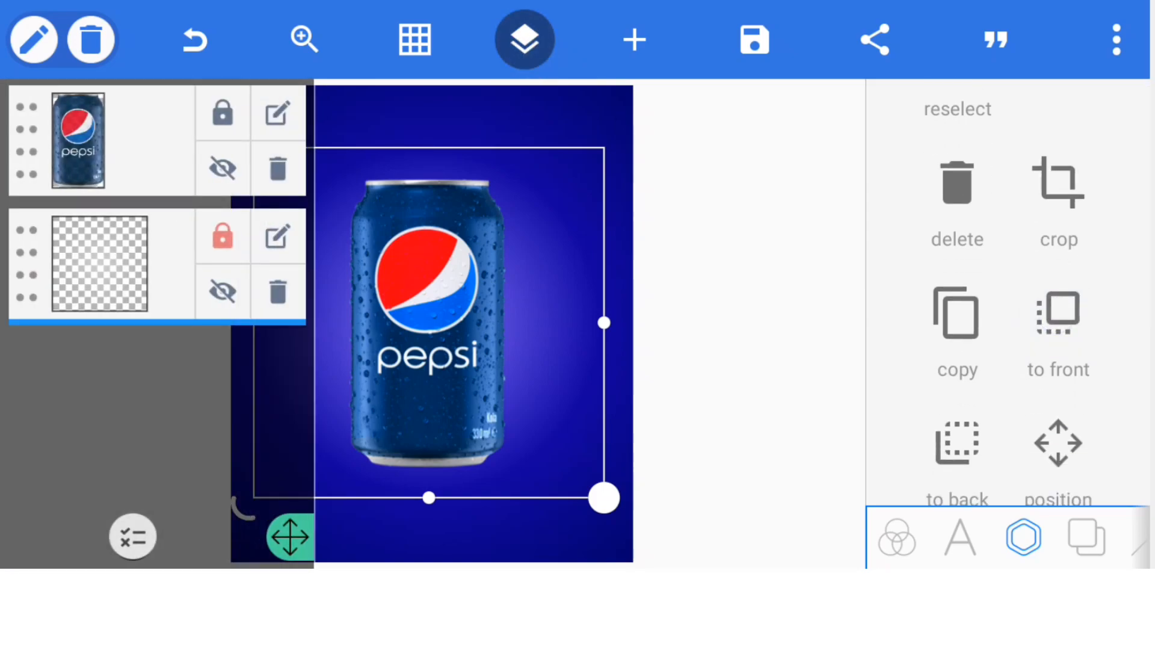
pyautogui.click(1057, 442)
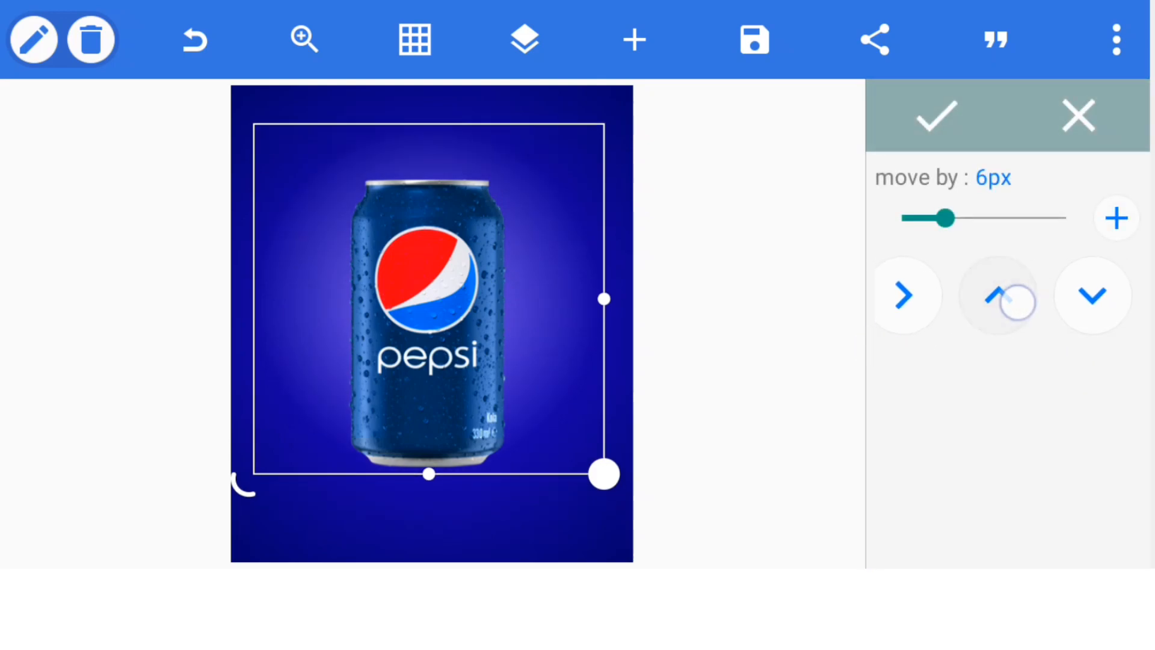
pyautogui.click(999, 294)
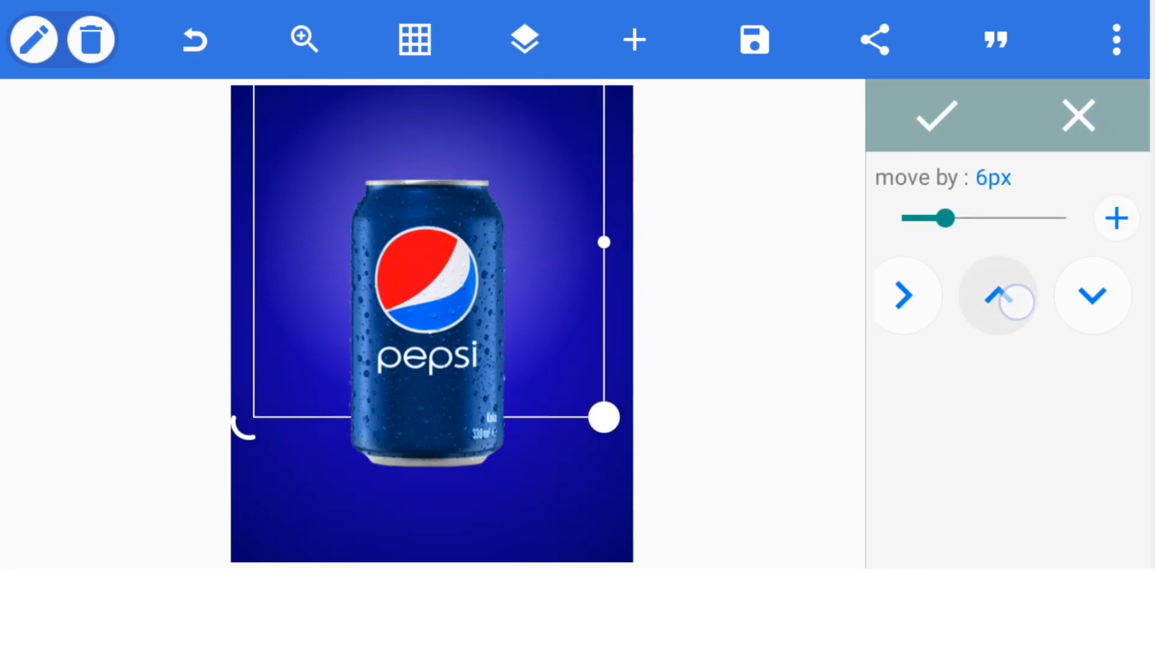
pyautogui.click(998, 294)
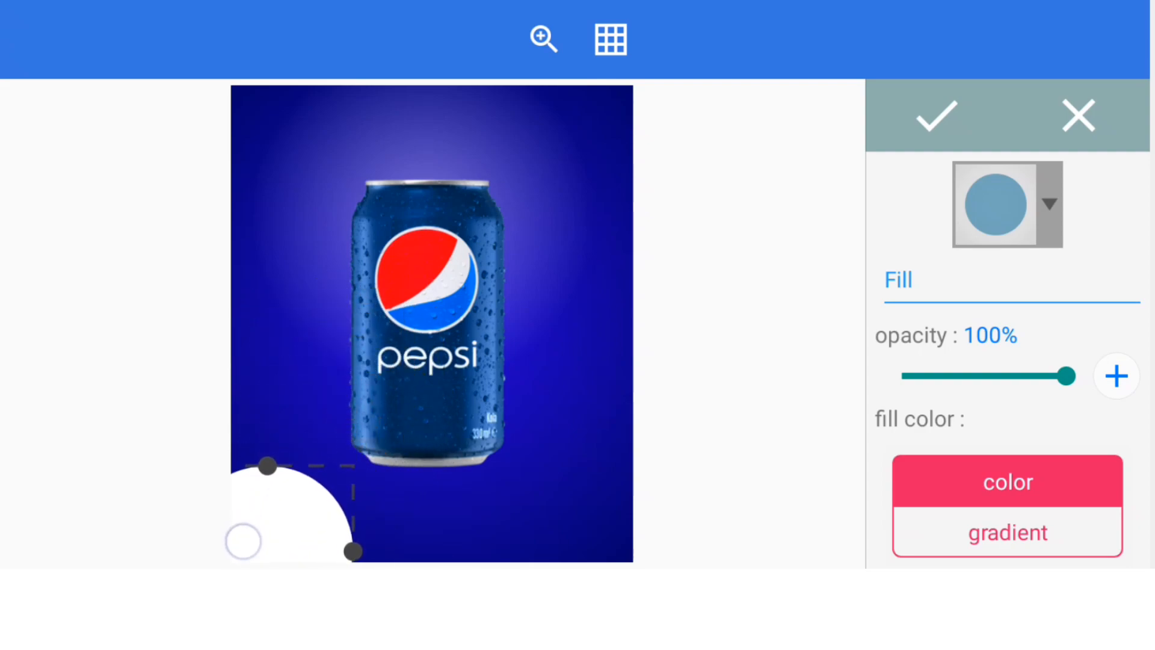
# Shrink the white circle into the bottom-left corner and confirm the shape.
pyautogui.moveTo(265, 466); pyautogui.dragTo(243, 476)
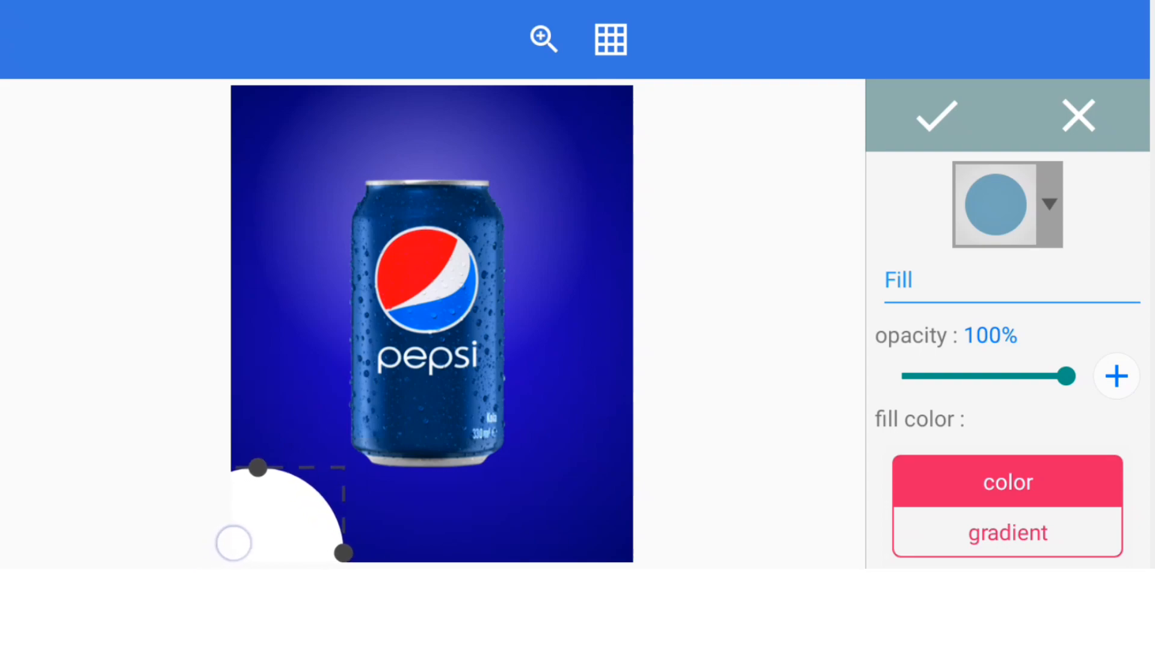
pyautogui.click(935, 116)
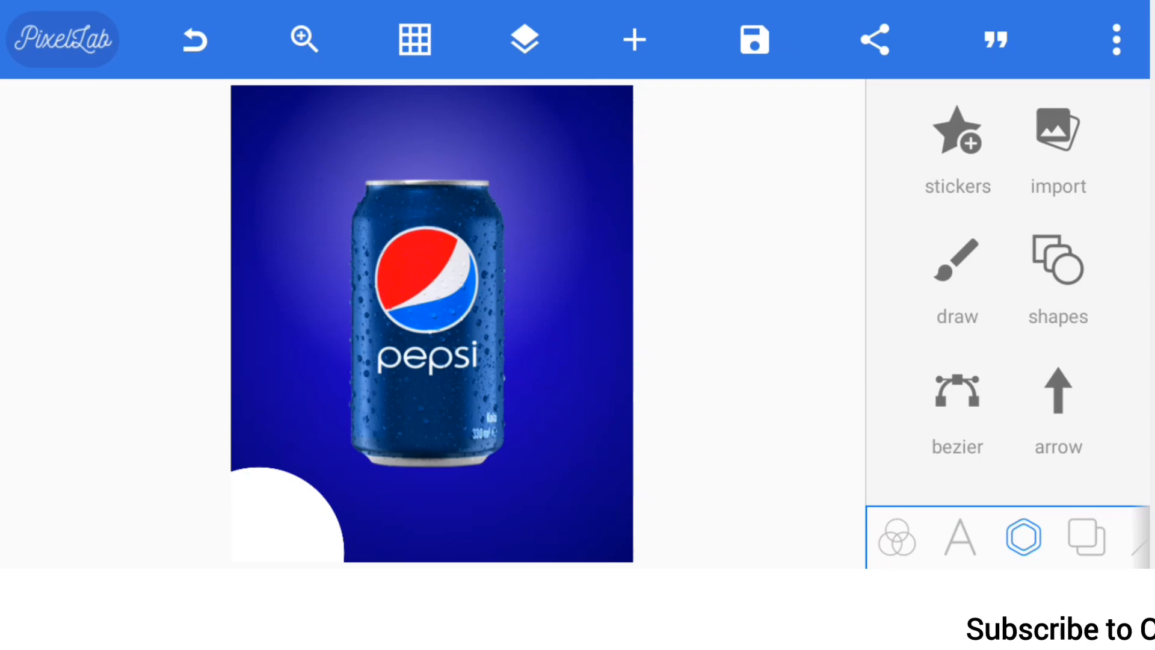
# Add PEPSI text, rotate it vertical and place it left of the can.
pyautogui.click(958, 535)
pyautogui.write('PEPSI')
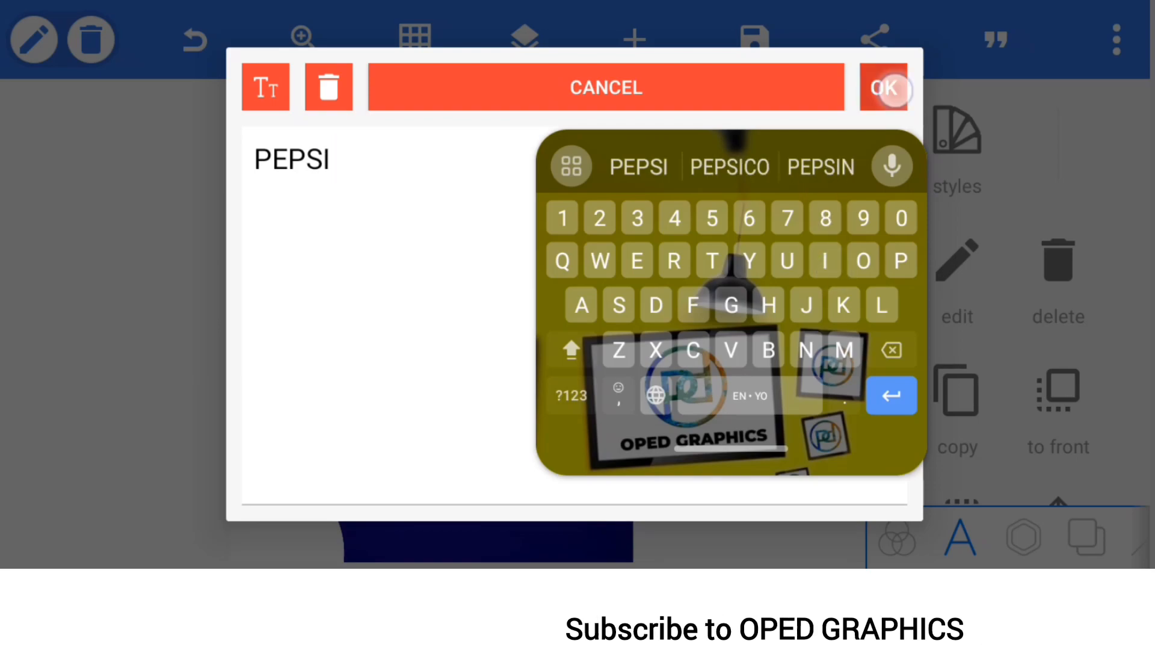
pyautogui.click(883, 87)
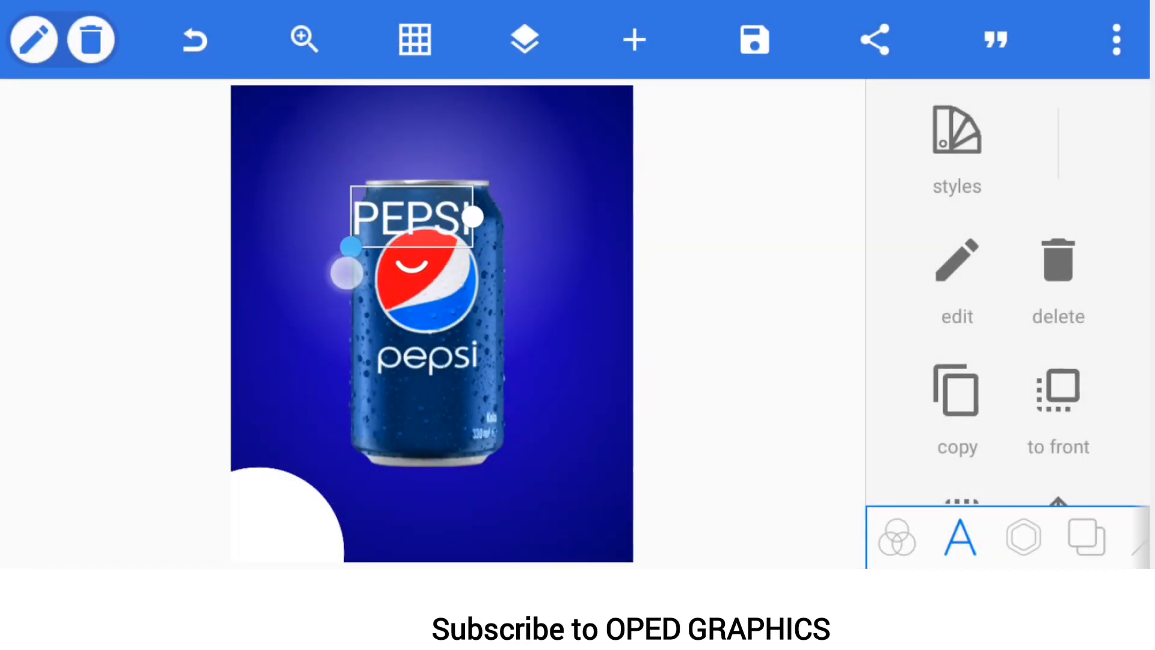
pyautogui.moveTo(472, 217); pyautogui.dragTo(339, 150)
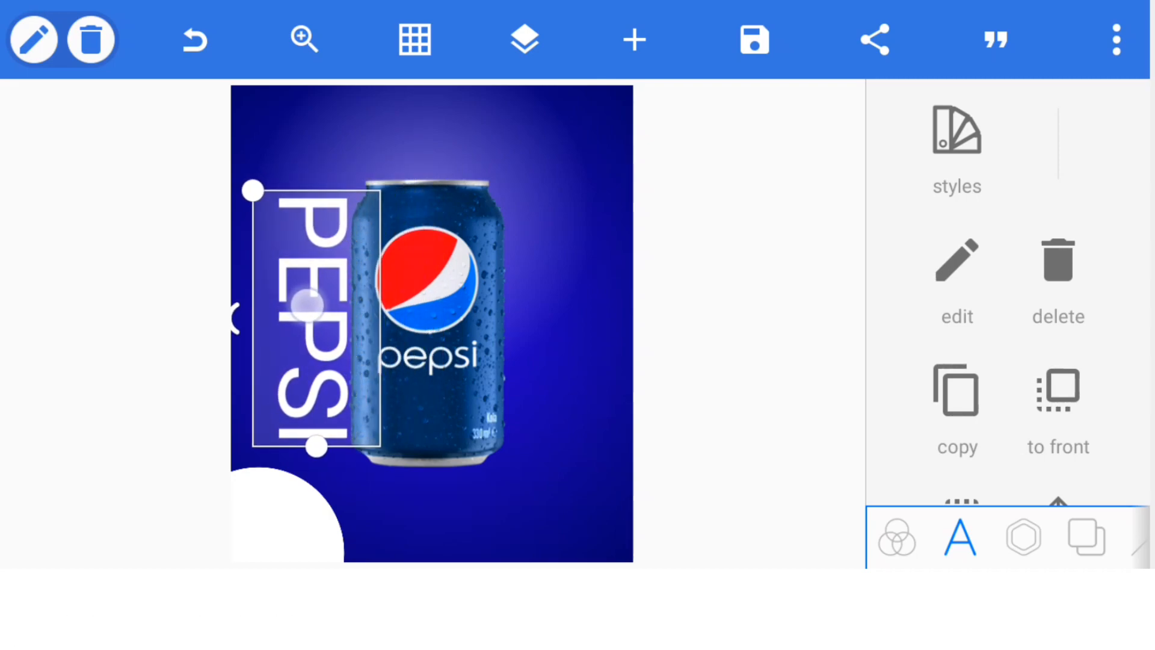
pyautogui.scroll(-3)
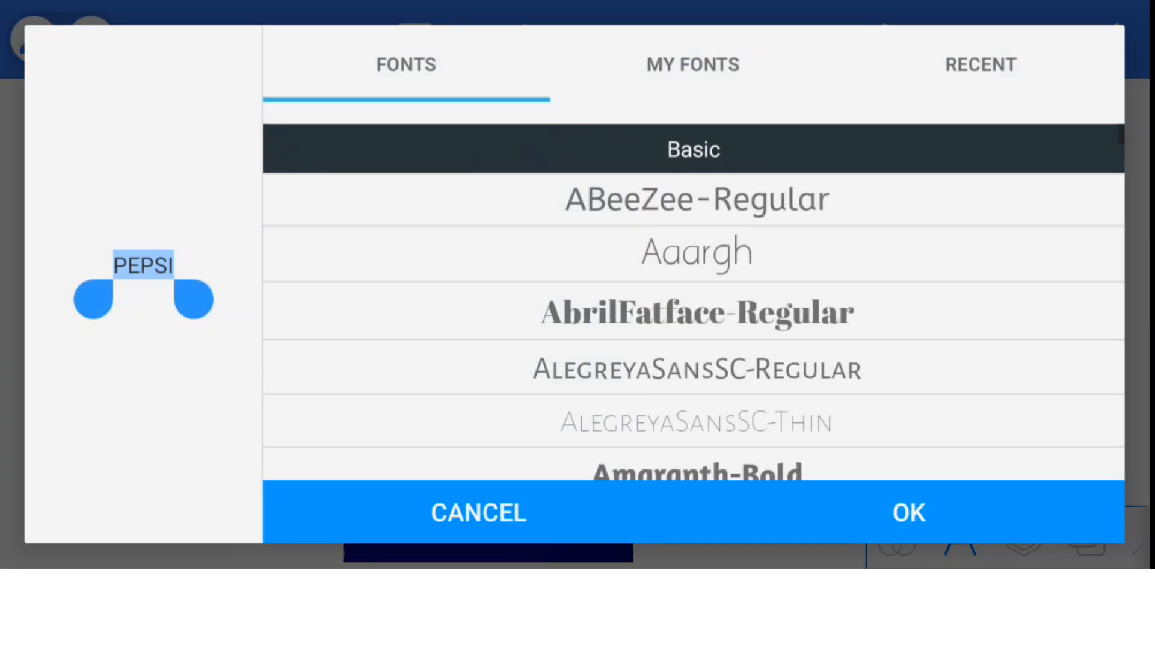
# Give PEPSI a heavy bold font and fine-tune its position with Position controls.
pyautogui.click(692, 64)
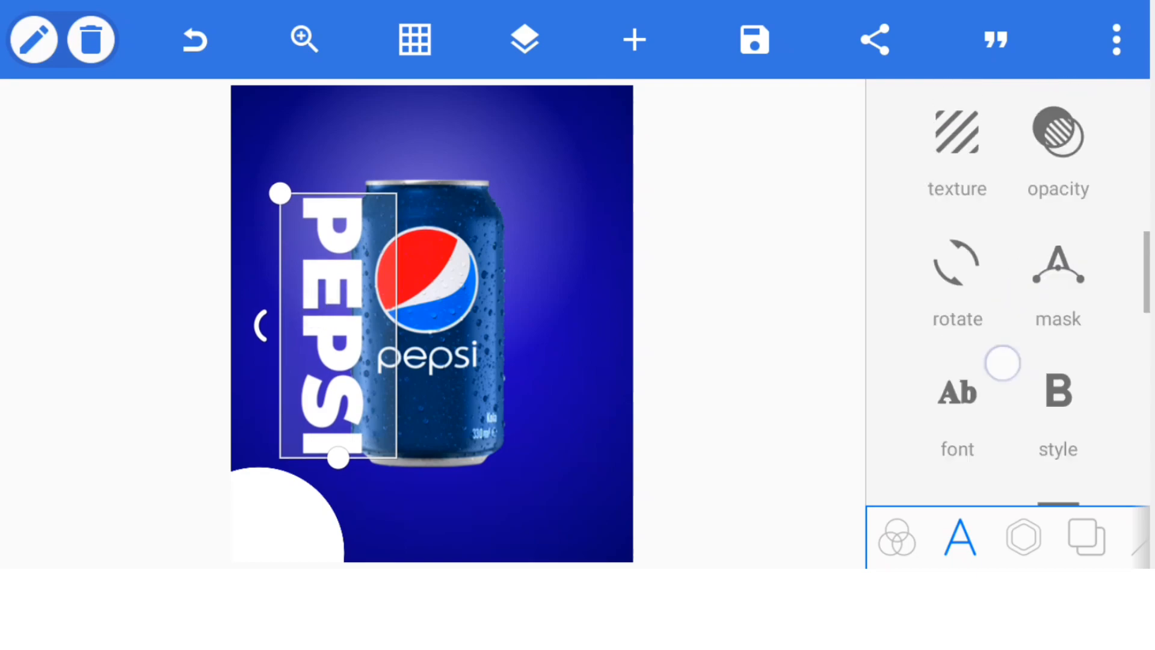
pyautogui.scroll(-3)
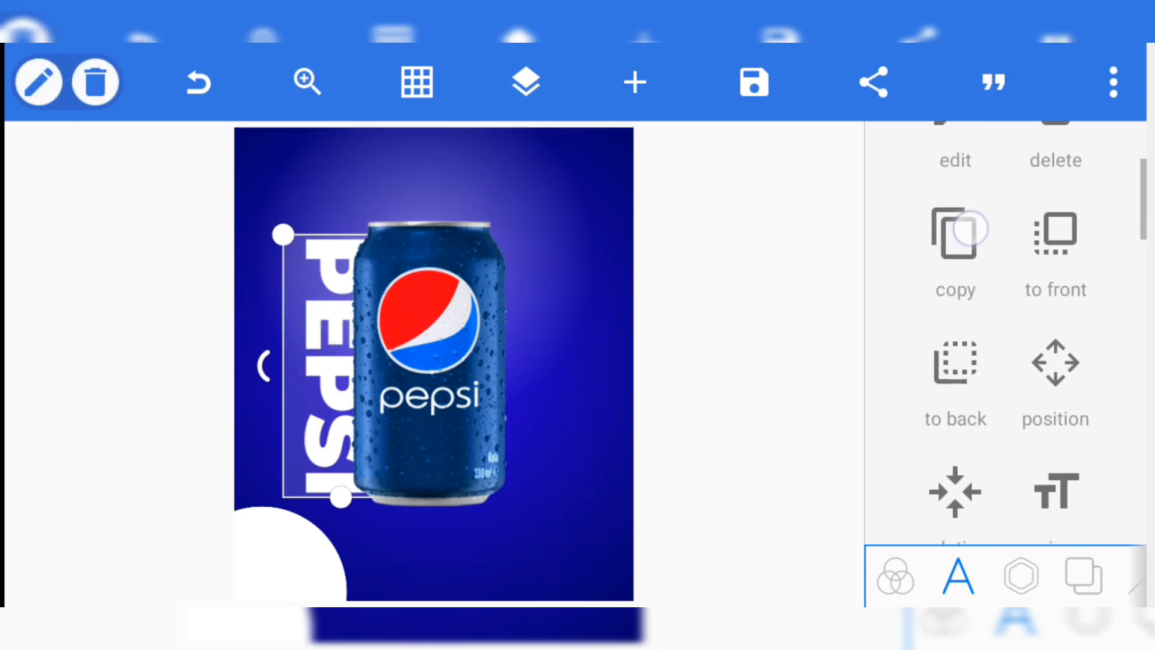
pyautogui.click(1053, 368)
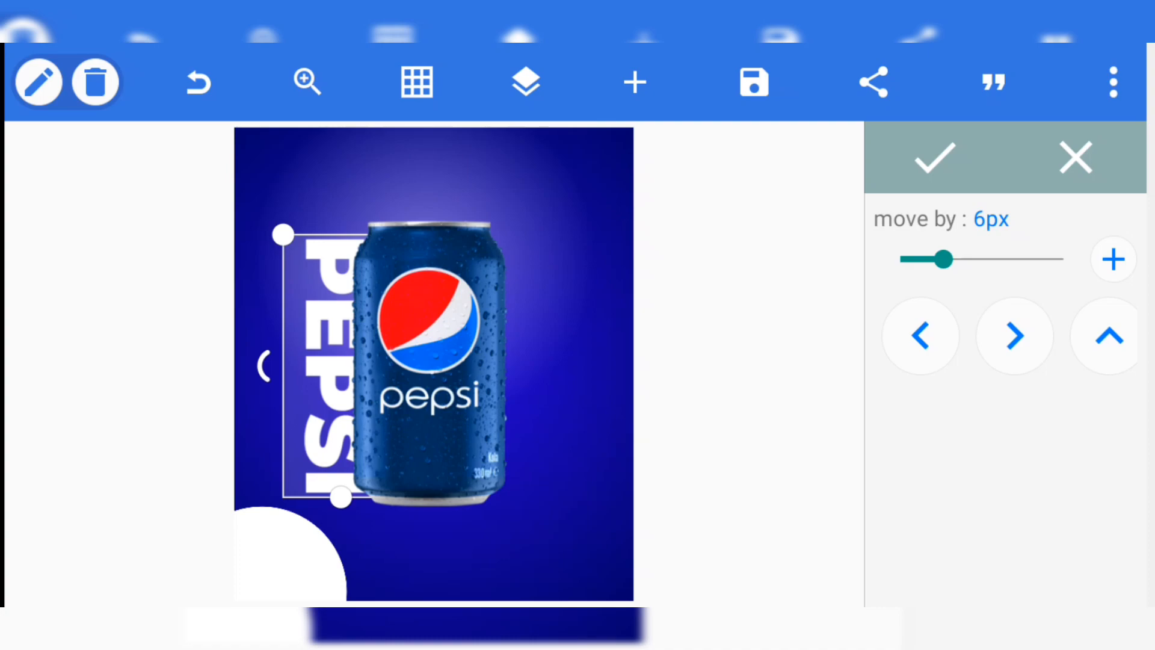
pyautogui.moveTo(950, 259); pyautogui.dragTo(932, 258)
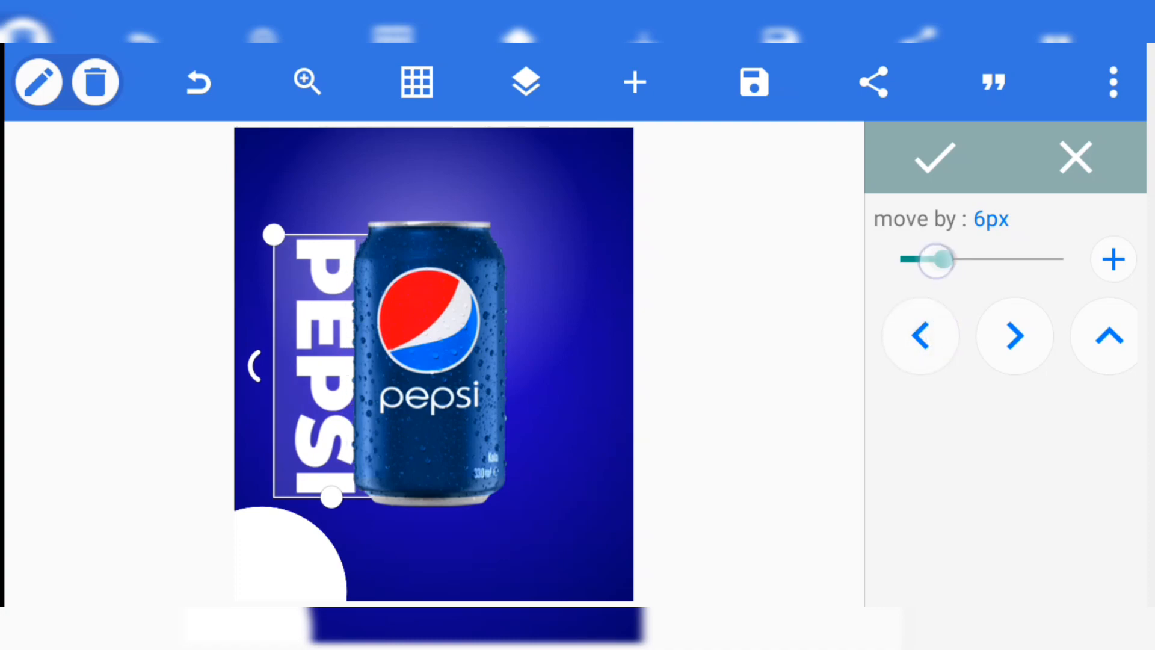
pyautogui.moveTo(935, 259); pyautogui.dragTo(899, 259)
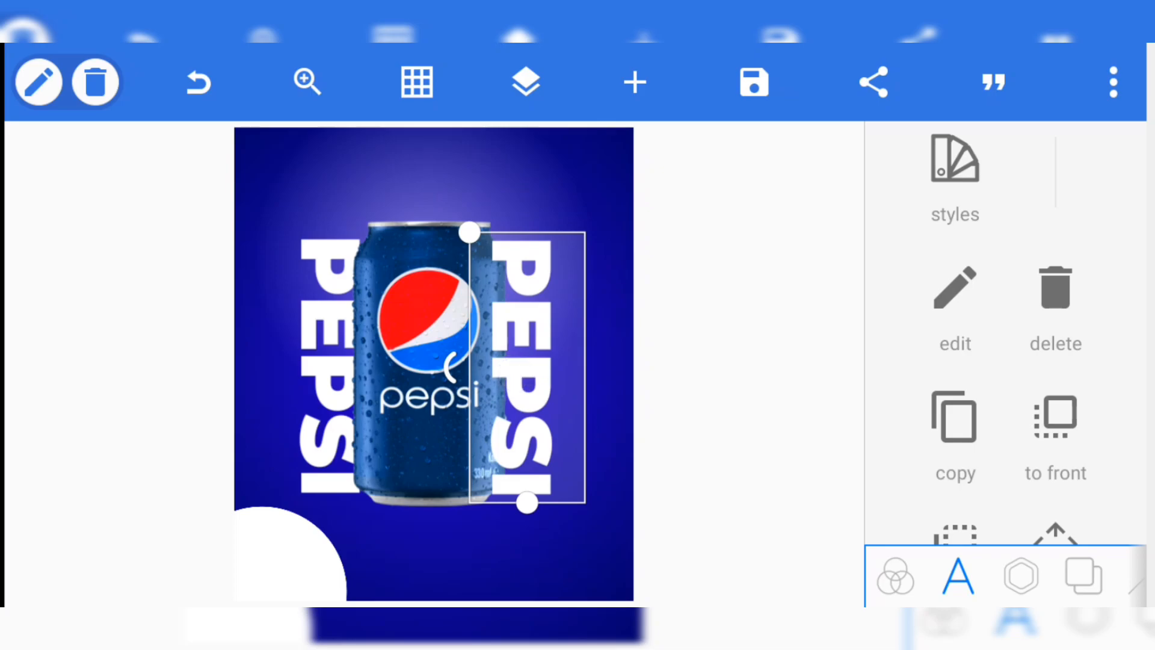
# Replace the copied right-side text's word PEPSI with DRINK.
pyautogui.click(955, 286)
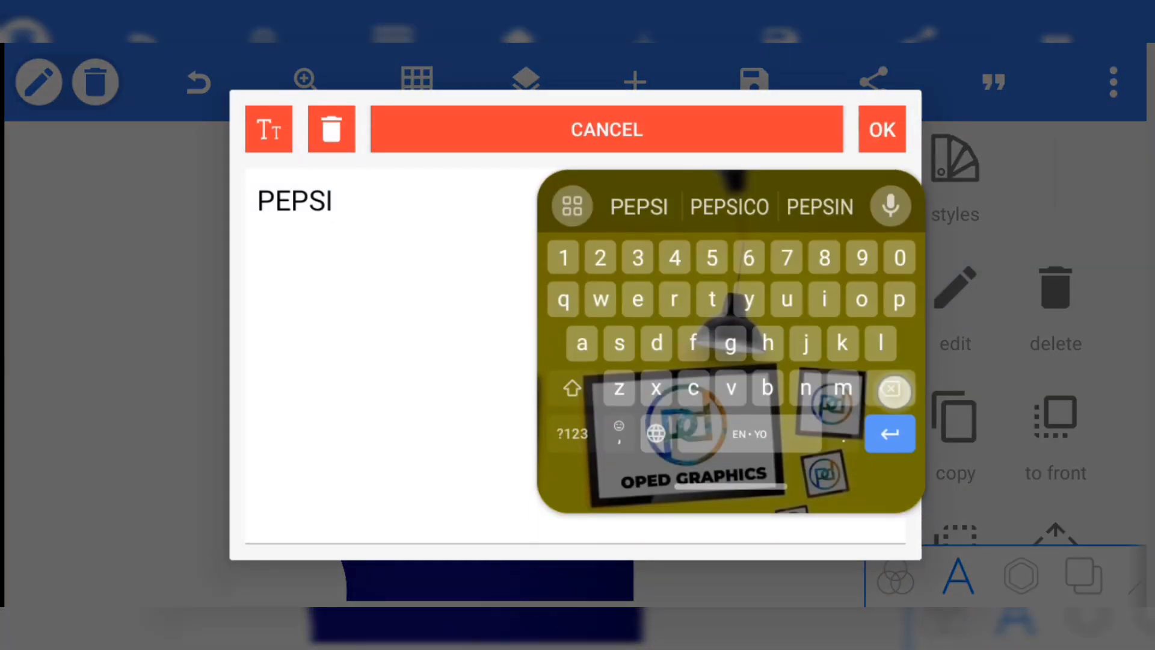
pyautogui.click(654, 343)
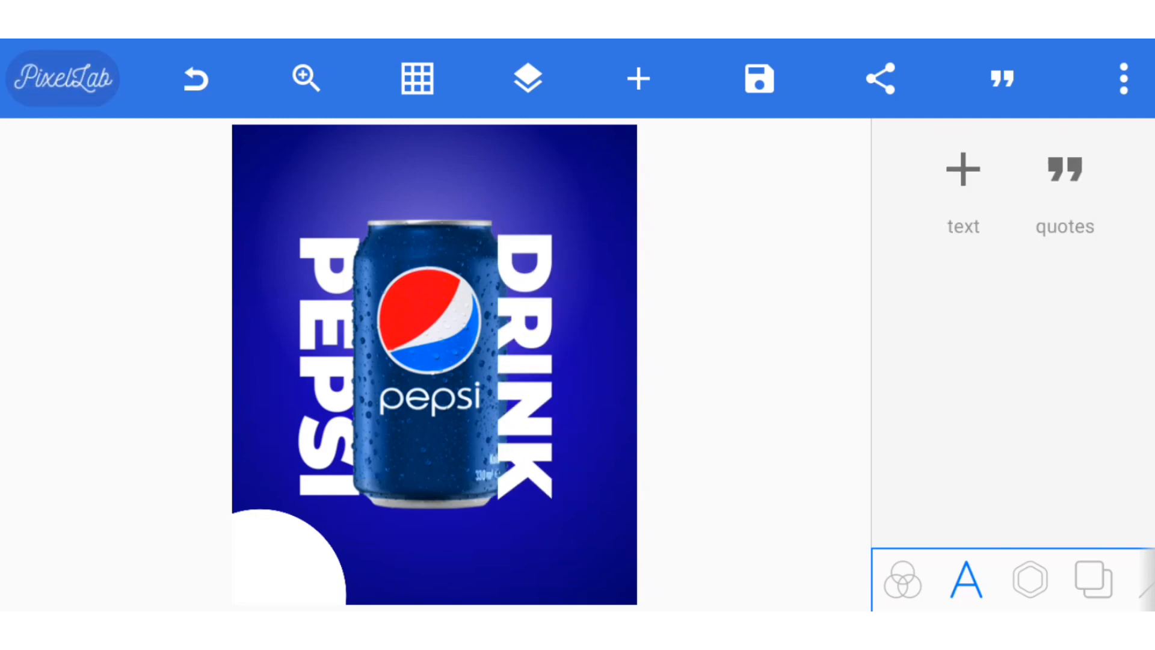
pyautogui.click(1029, 578)
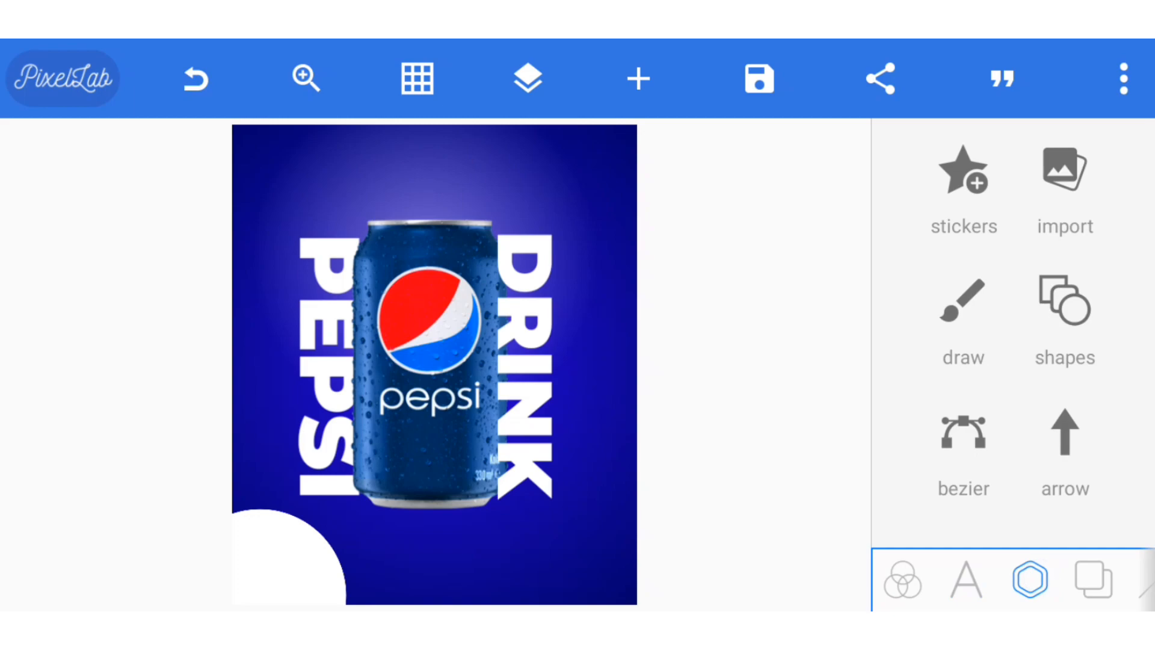
pyautogui.click(964, 579)
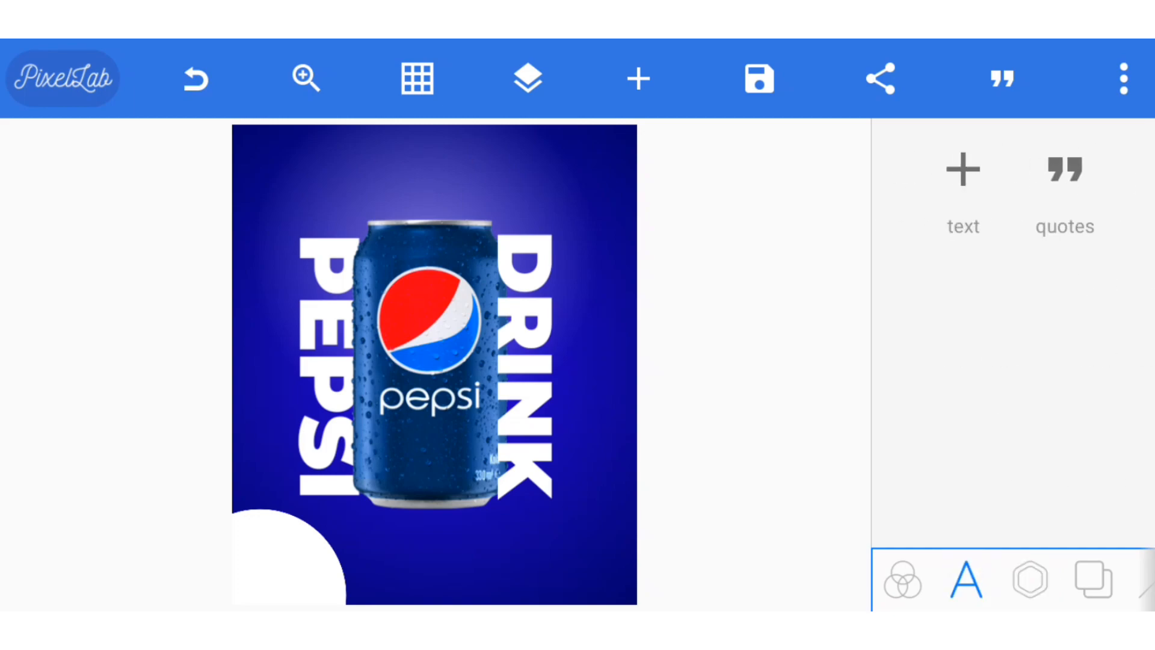
# Add a 50% text and move it into the white corner circle.
pyautogui.click(961, 191)
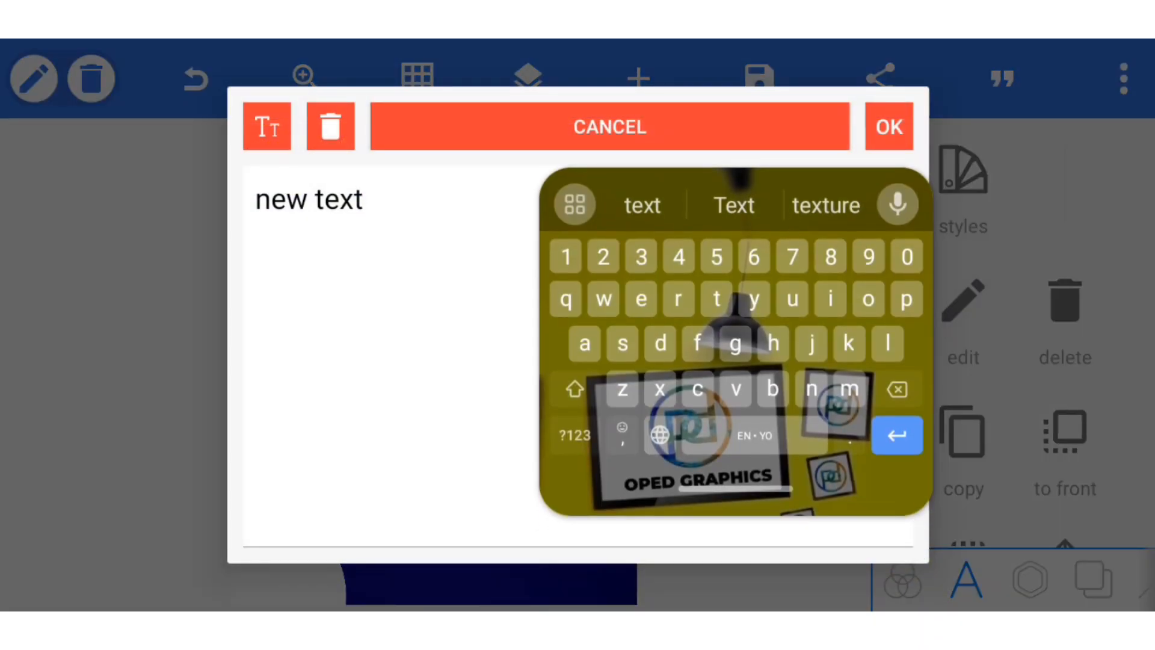
pyautogui.write('50')
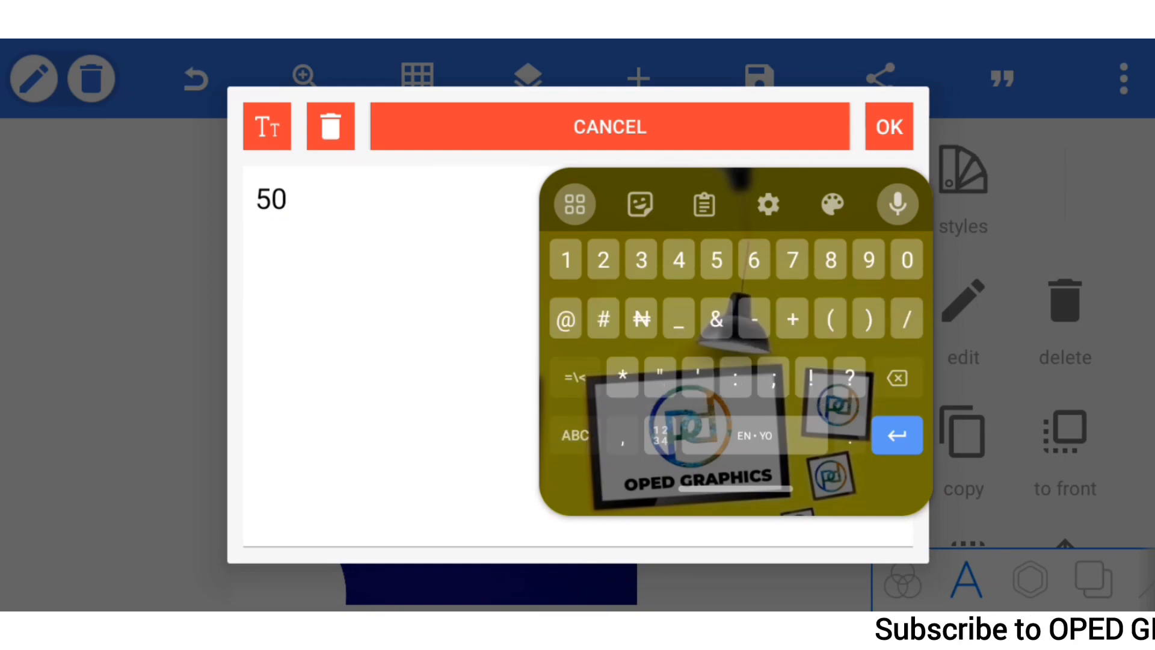
pyautogui.click(564, 378)
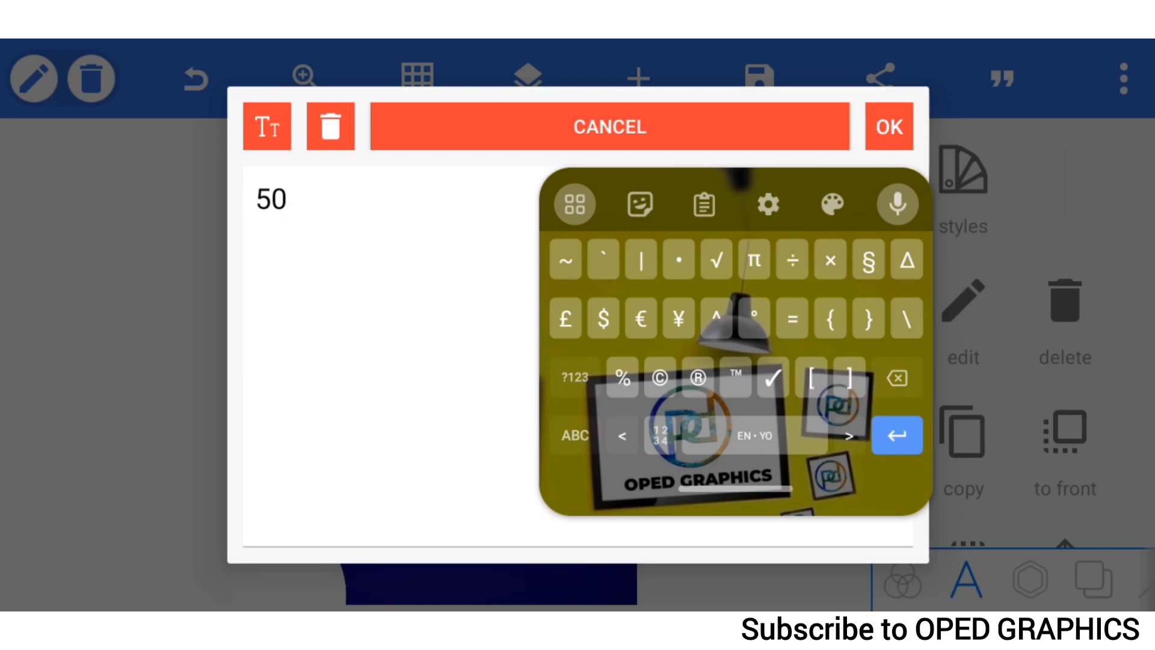
pyautogui.click(888, 125)
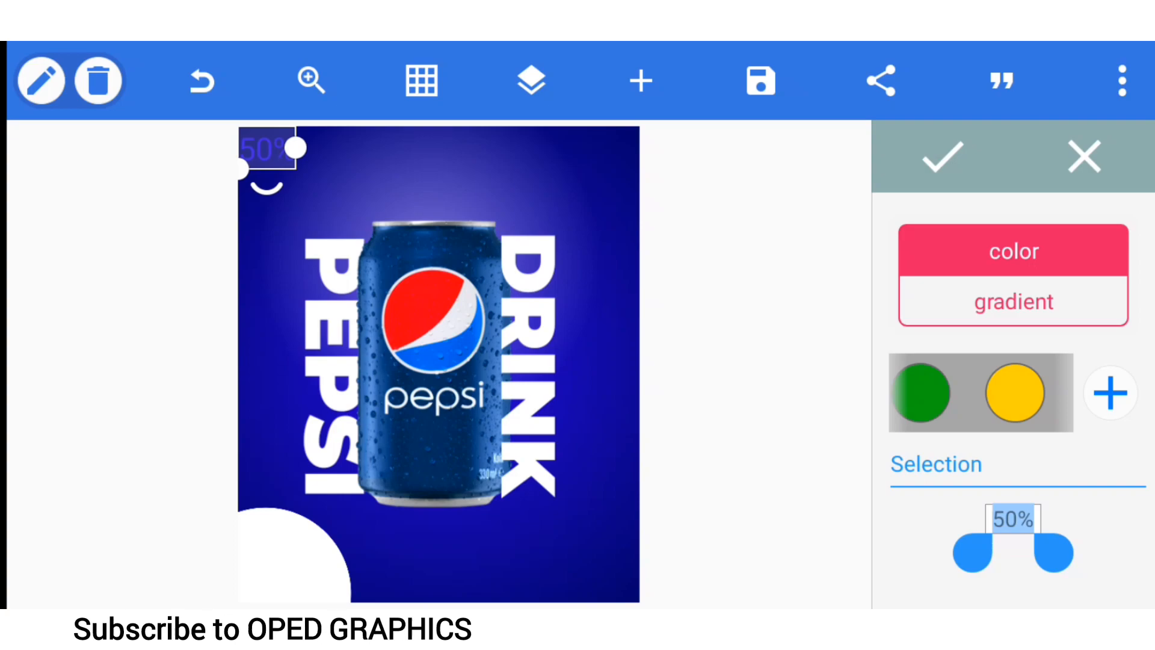
pyautogui.moveTo(269, 151); pyautogui.dragTo(280, 560)
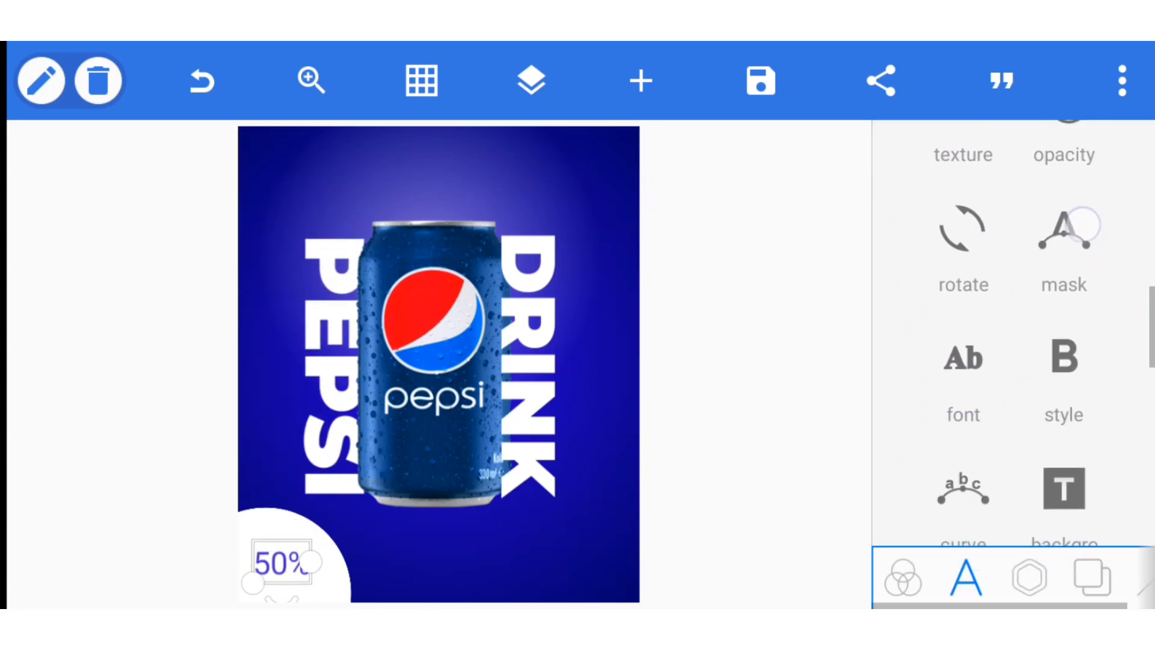
# Apply a bold Montserrat font to the 50% text and deselect it.
pyautogui.click(963, 359)
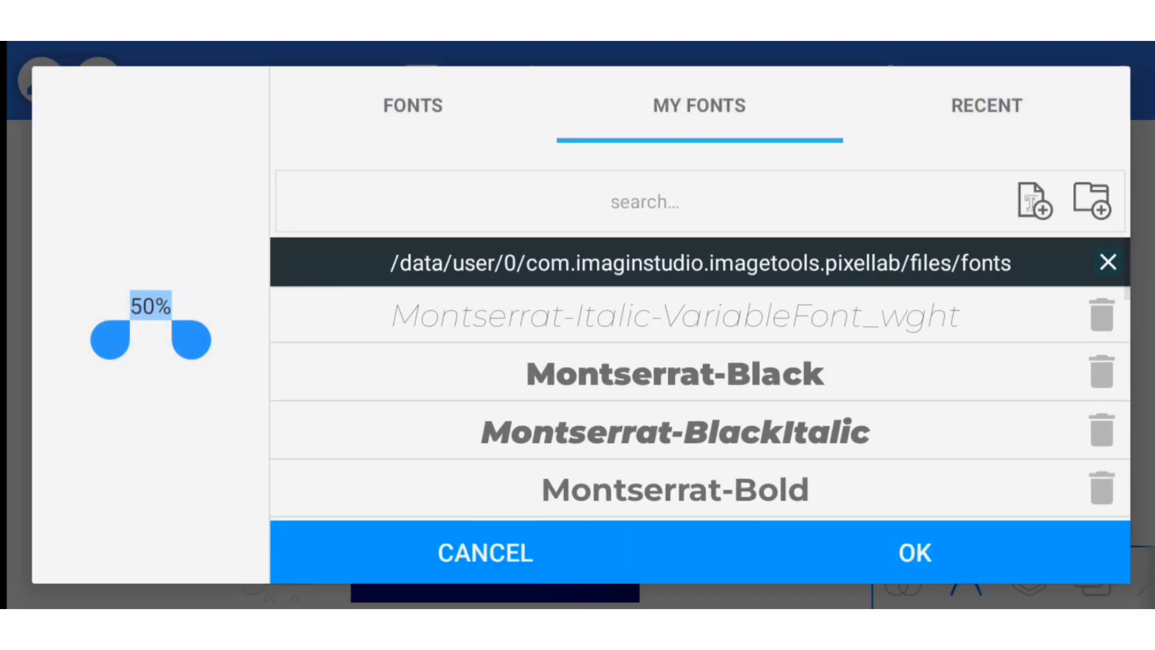
pyautogui.scroll(-3)
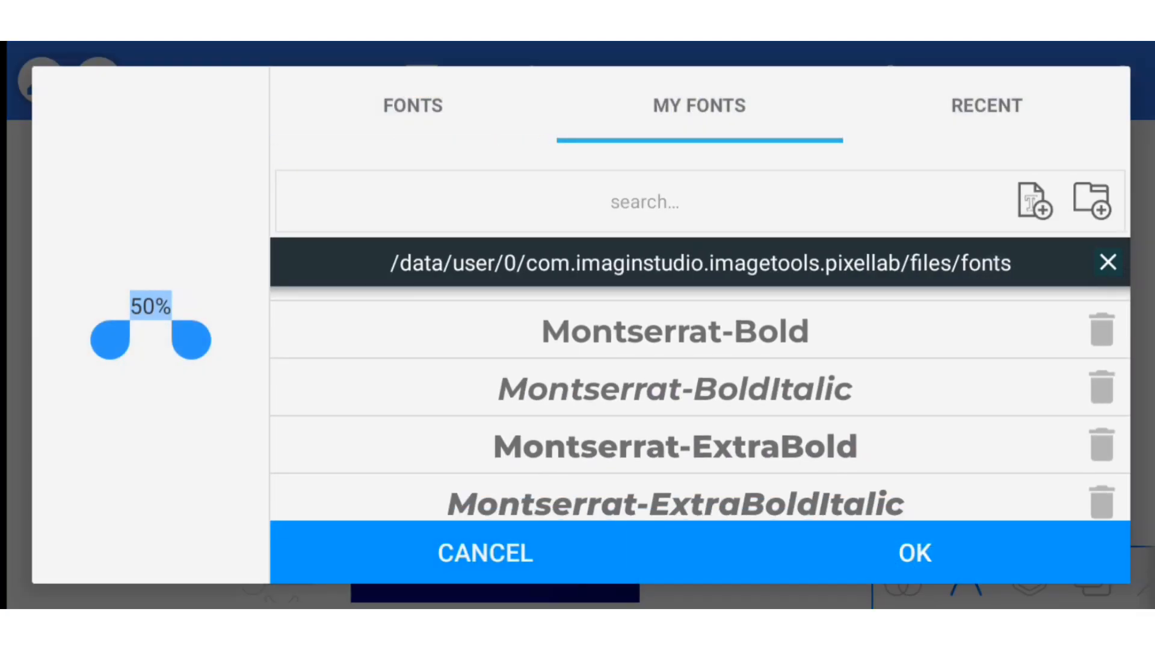
pyautogui.click(485, 553)
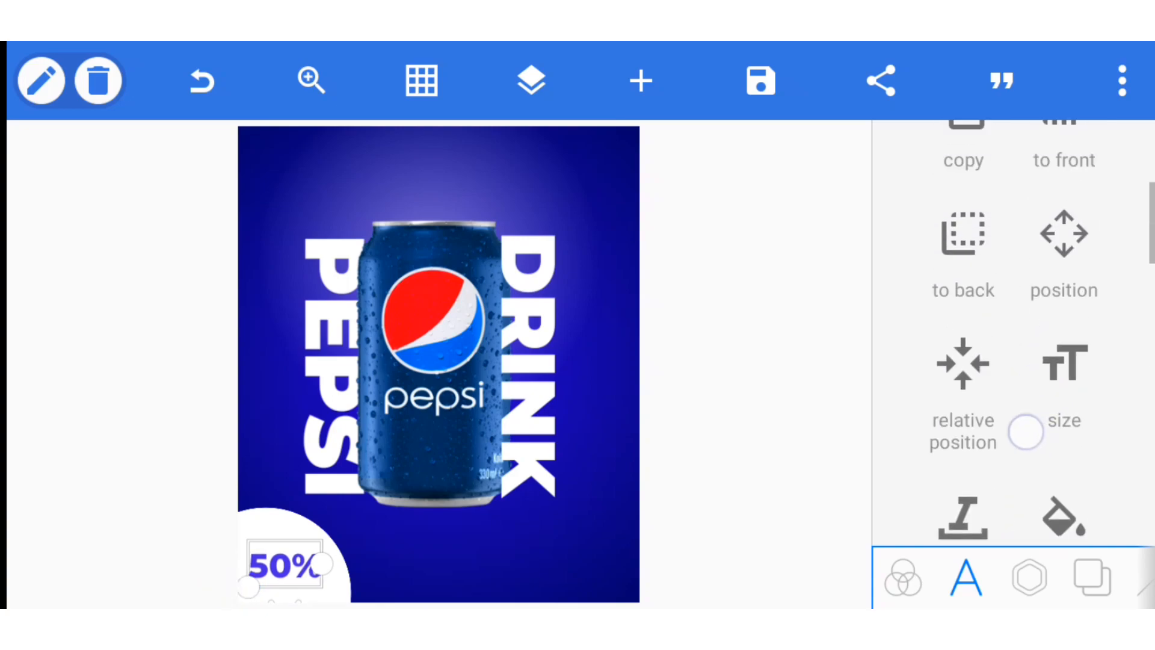
pyautogui.click(1063, 251)
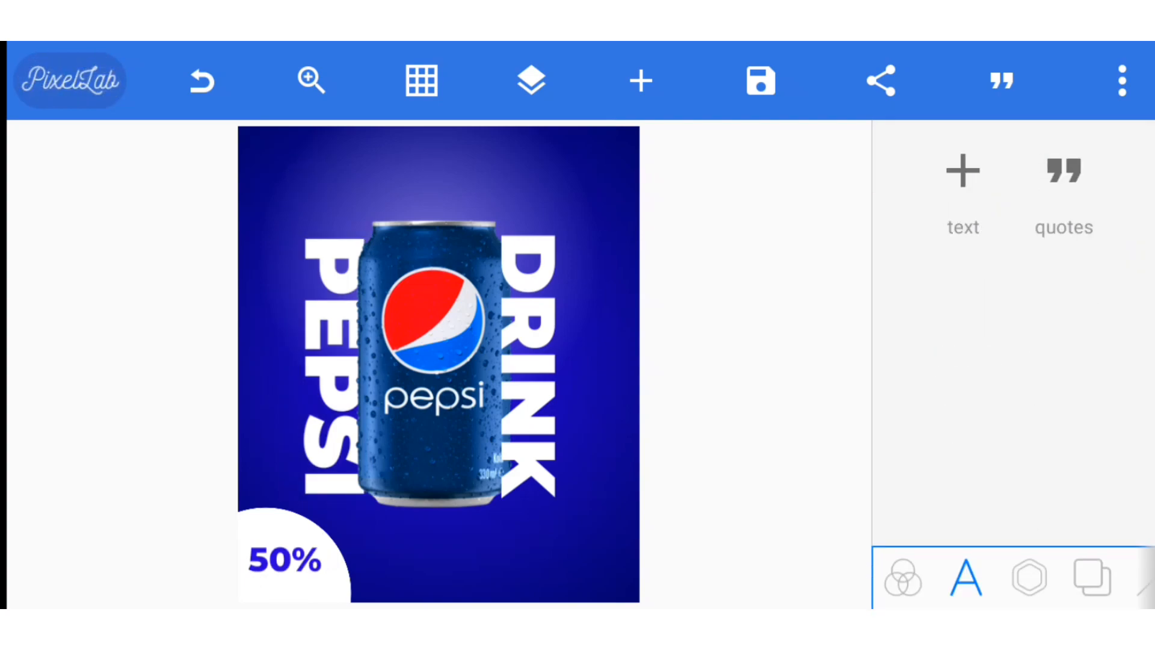
# Edit the badge text to read 50% OFF on two lines.
pyautogui.click(284, 560)
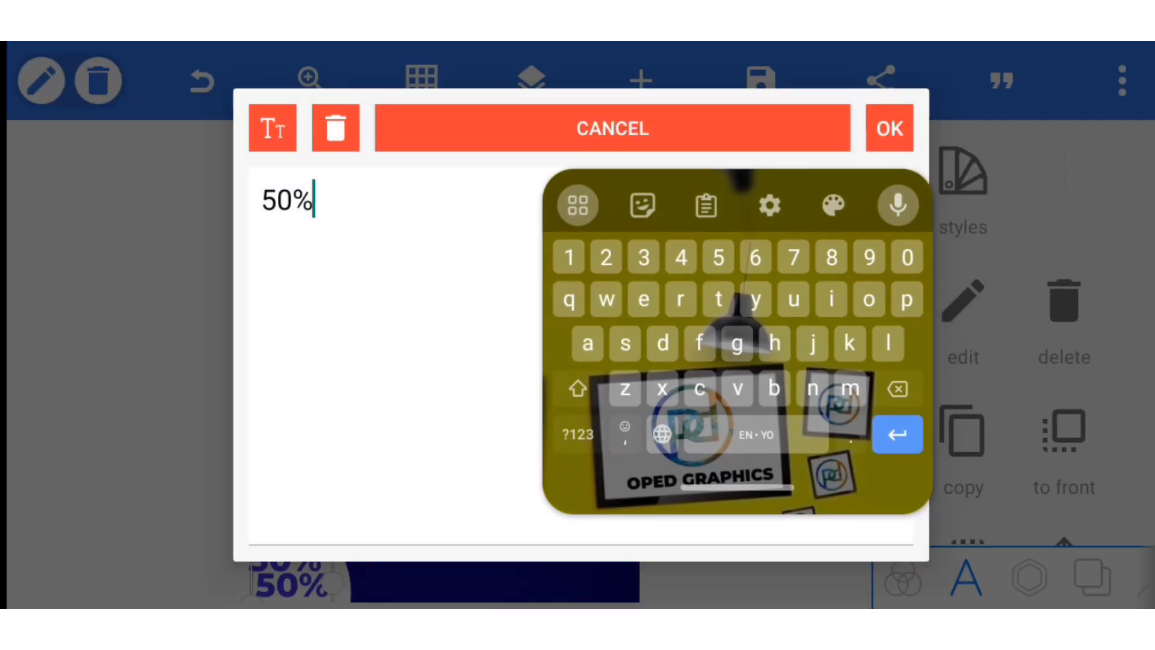
pyautogui.write('O')
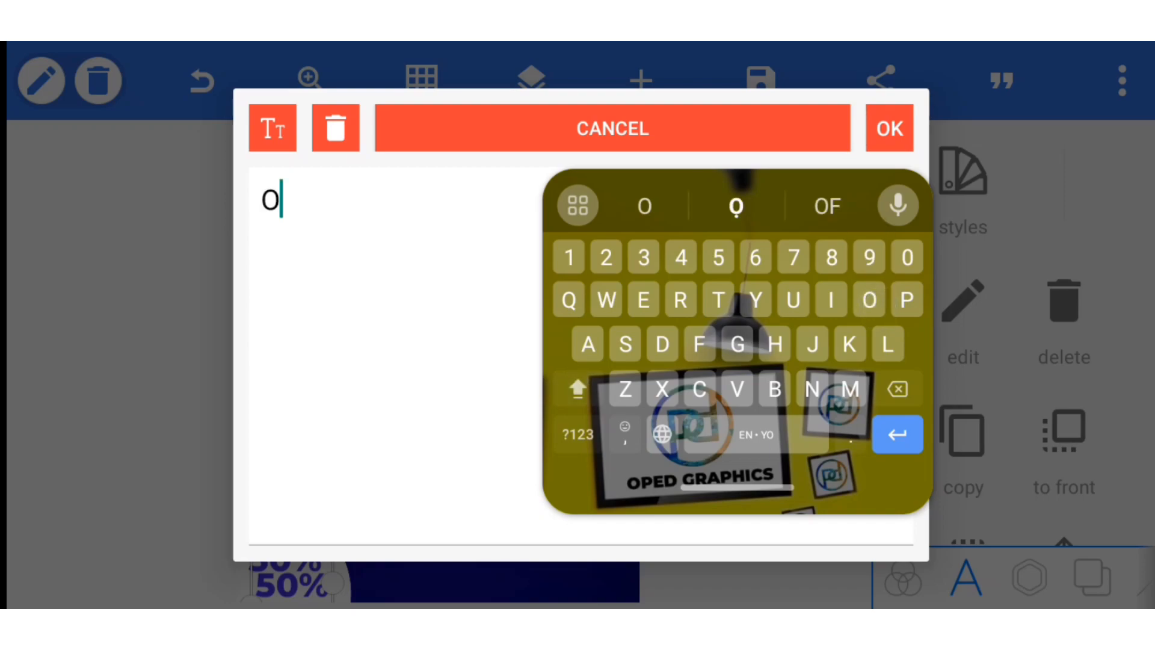
pyautogui.click(612, 128)
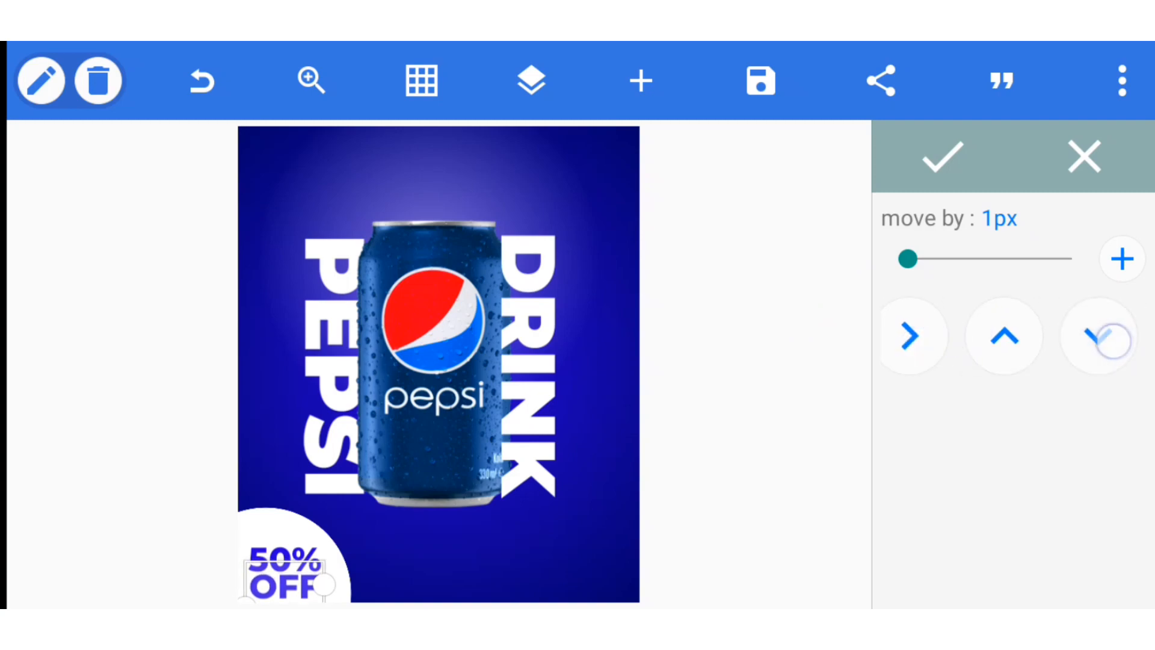
pyautogui.click(910, 335)
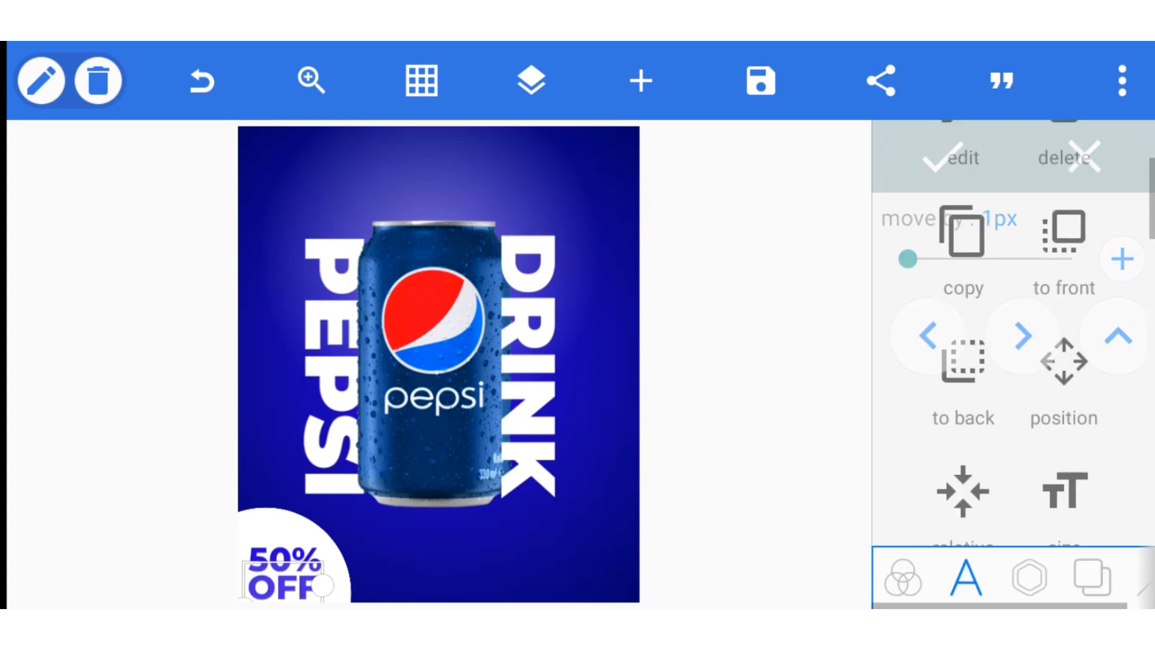
# Colour OFF with the red sampled from the Pepsi can.
pyautogui.scroll(-3)
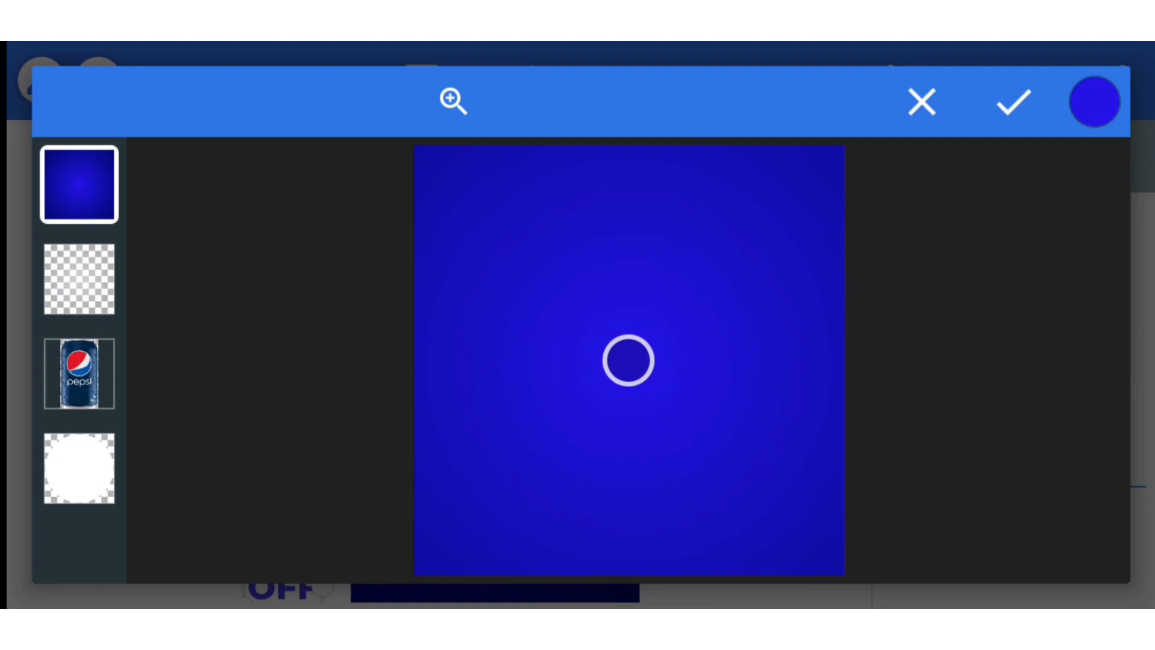
pyautogui.click(79, 373)
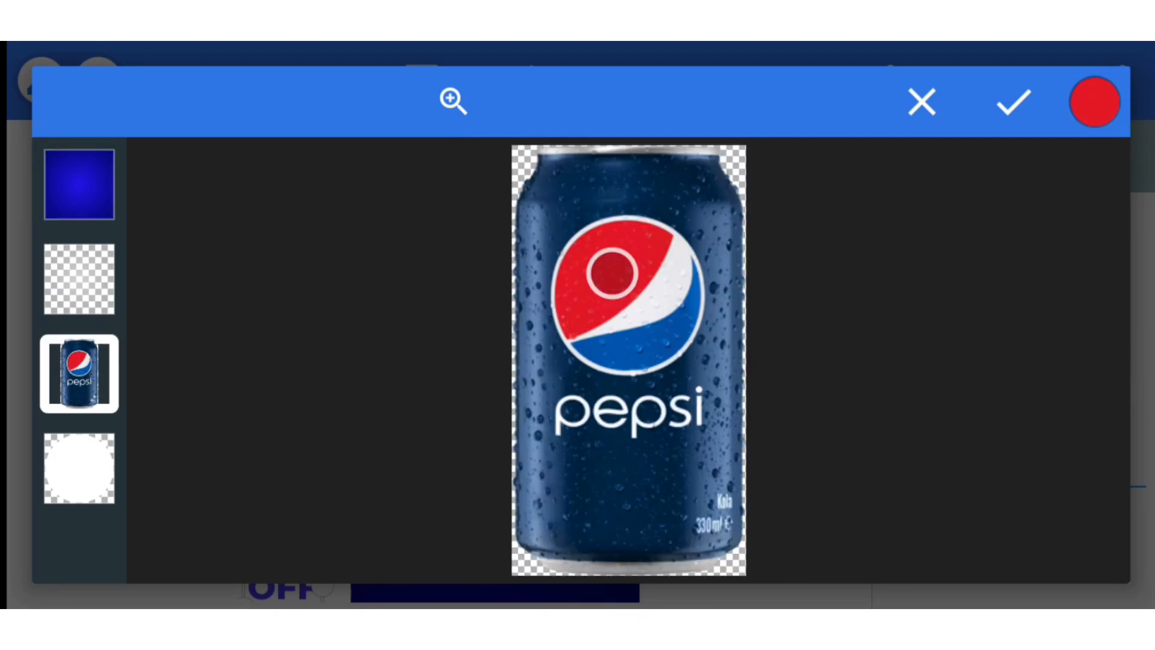
pyautogui.click(1094, 102)
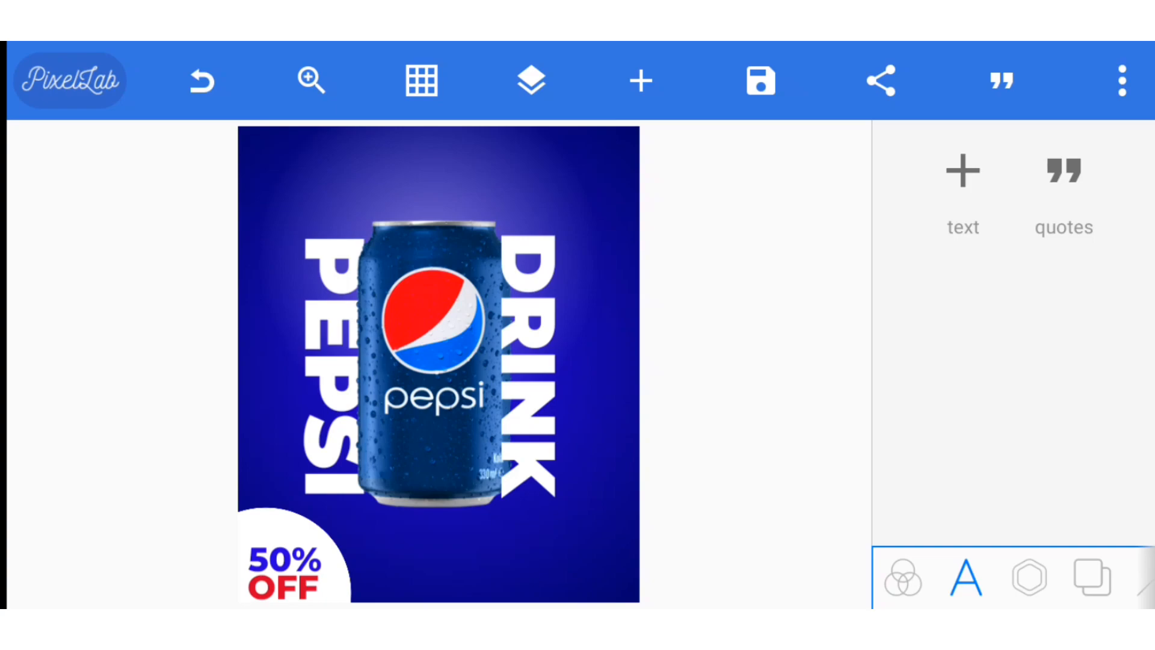
# Add a text item reading 'The Real Taste' and move it beneath the can.
pyautogui.click(962, 191)
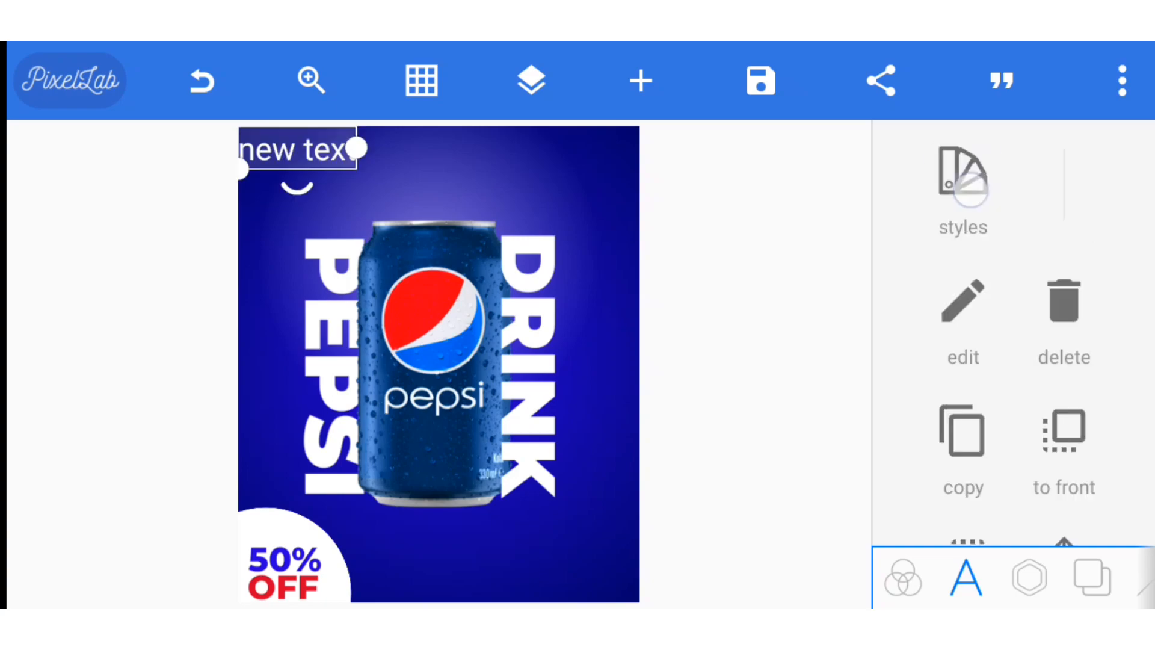
pyautogui.click(962, 300)
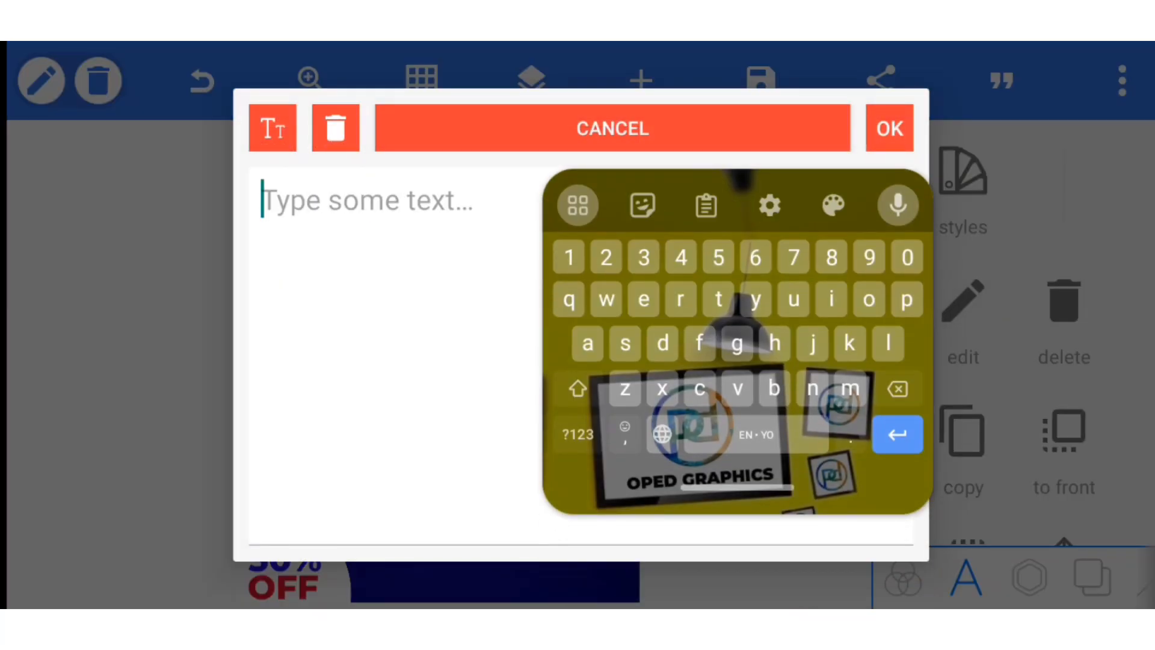
pyautogui.write('The Real Taste')
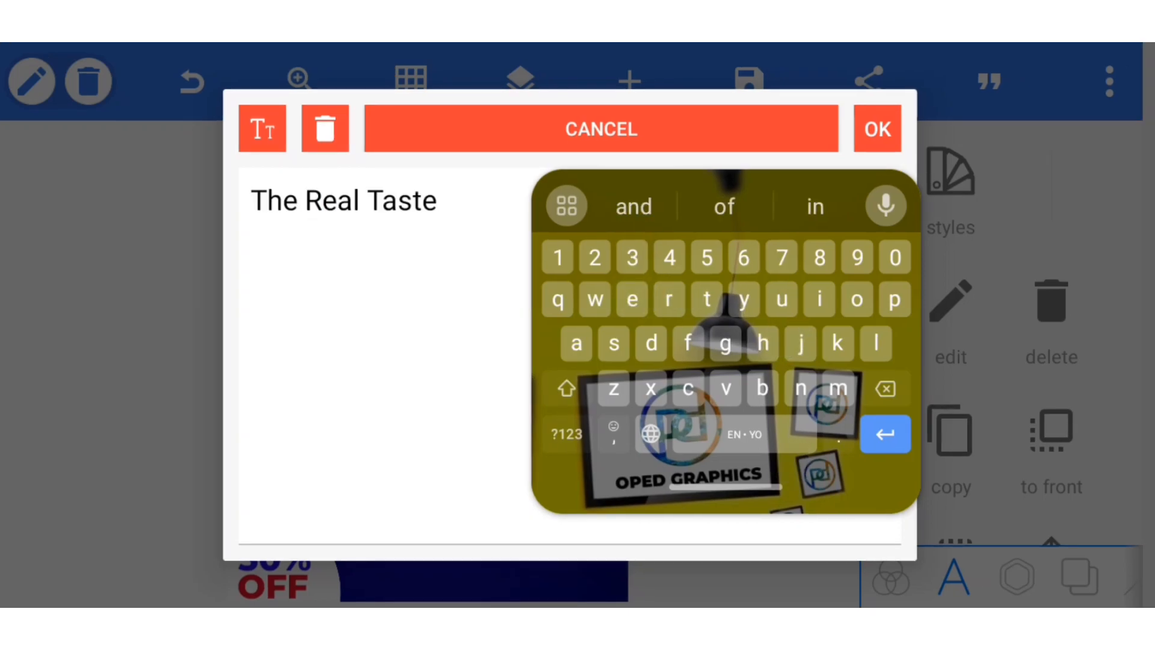
pyautogui.click(875, 128)
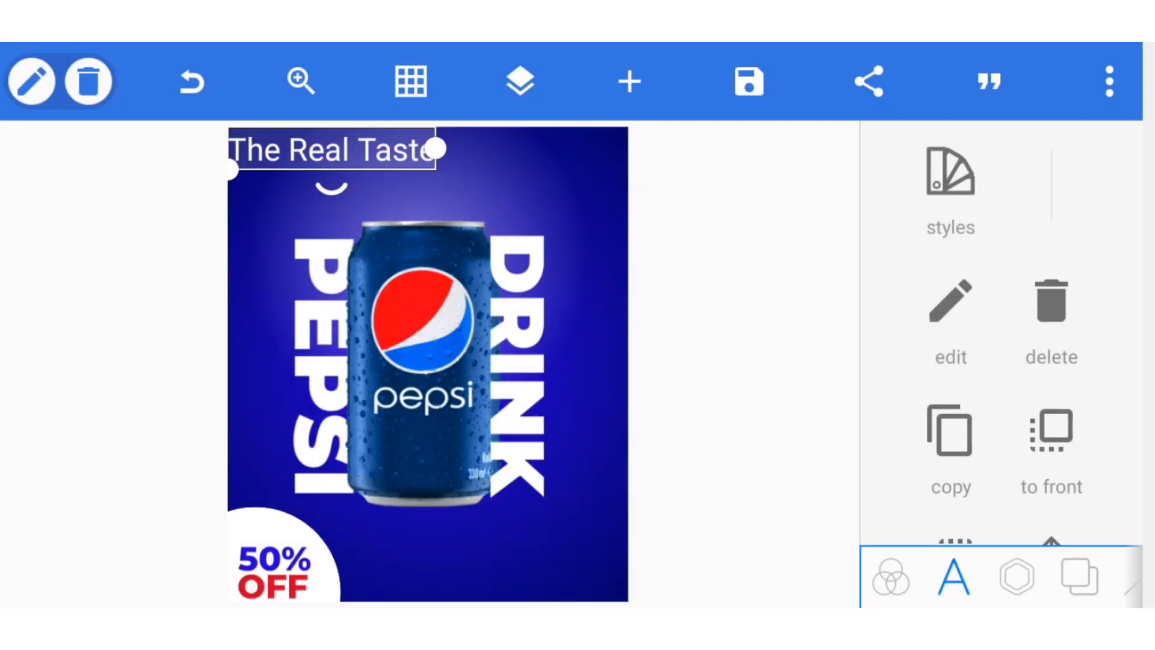
pyautogui.moveTo(332, 151); pyautogui.dragTo(475, 525)
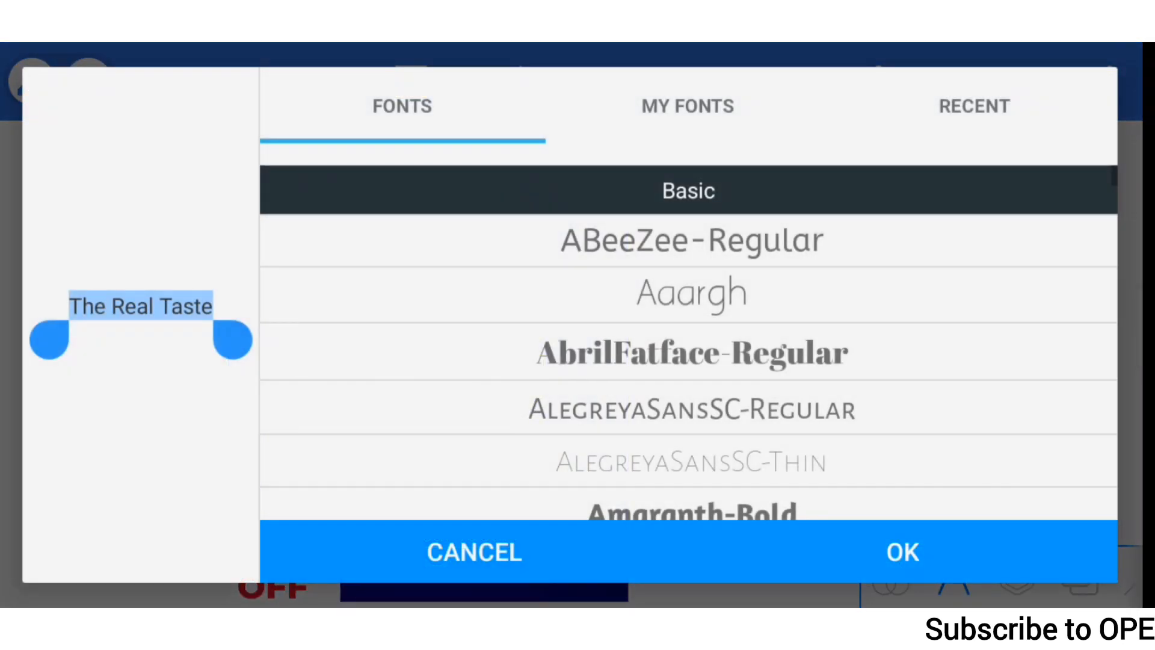
# Set the tagline font to Montserrat-ExtraBold from My Fonts.
pyautogui.click(686, 105)
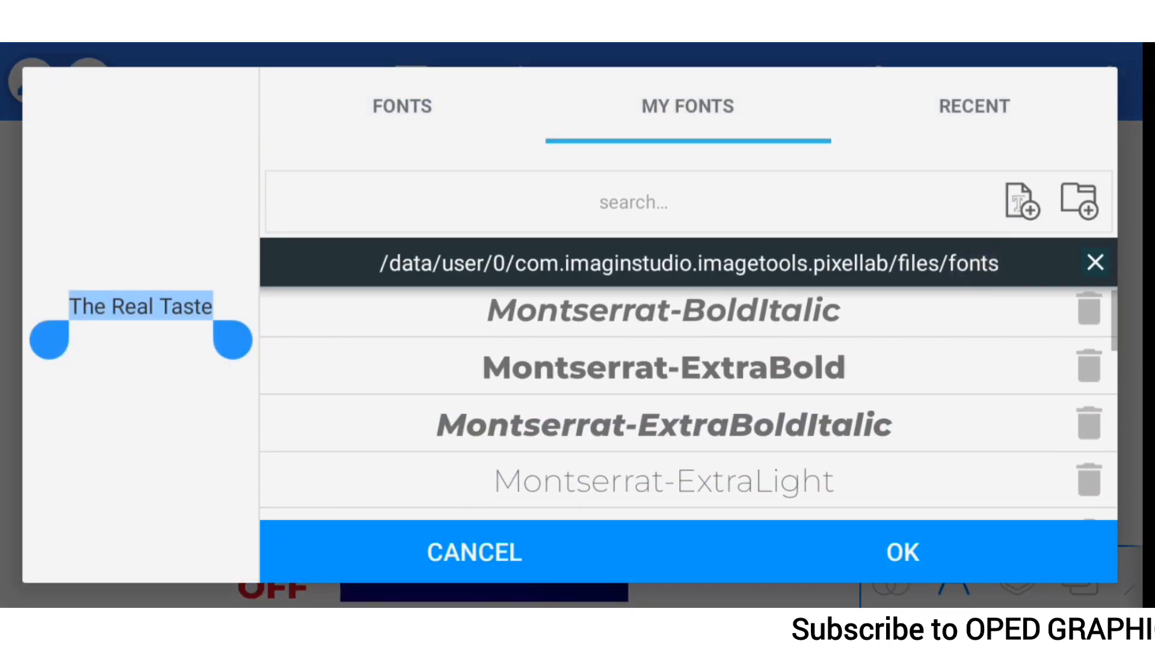
pyautogui.click(662, 367)
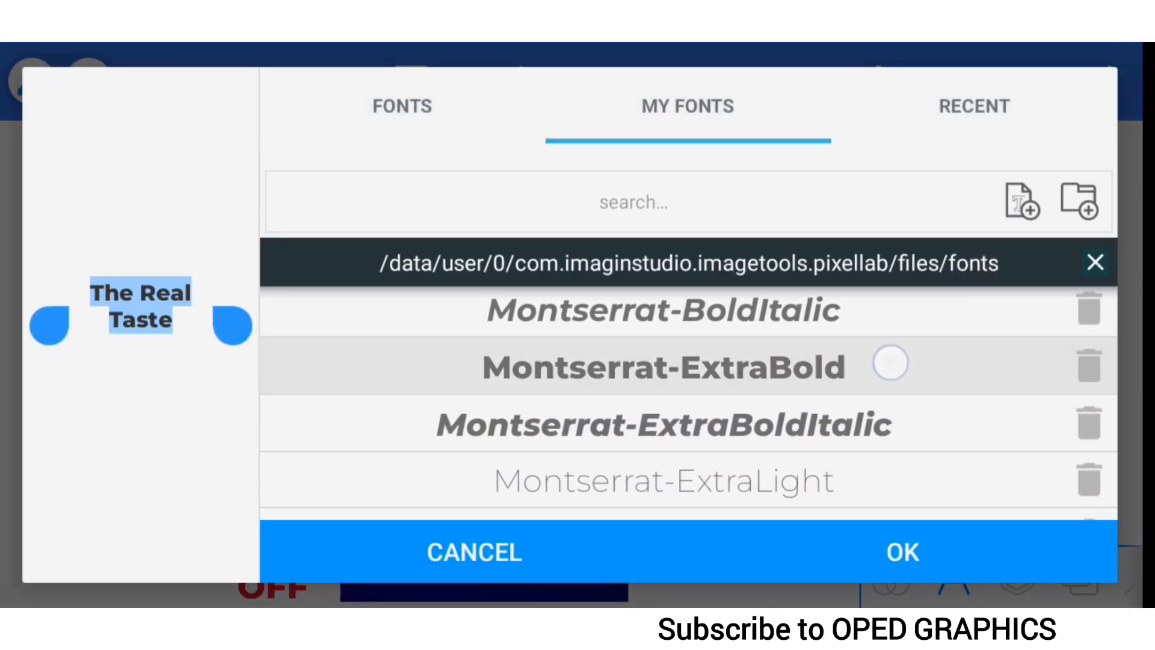
pyautogui.click(902, 552)
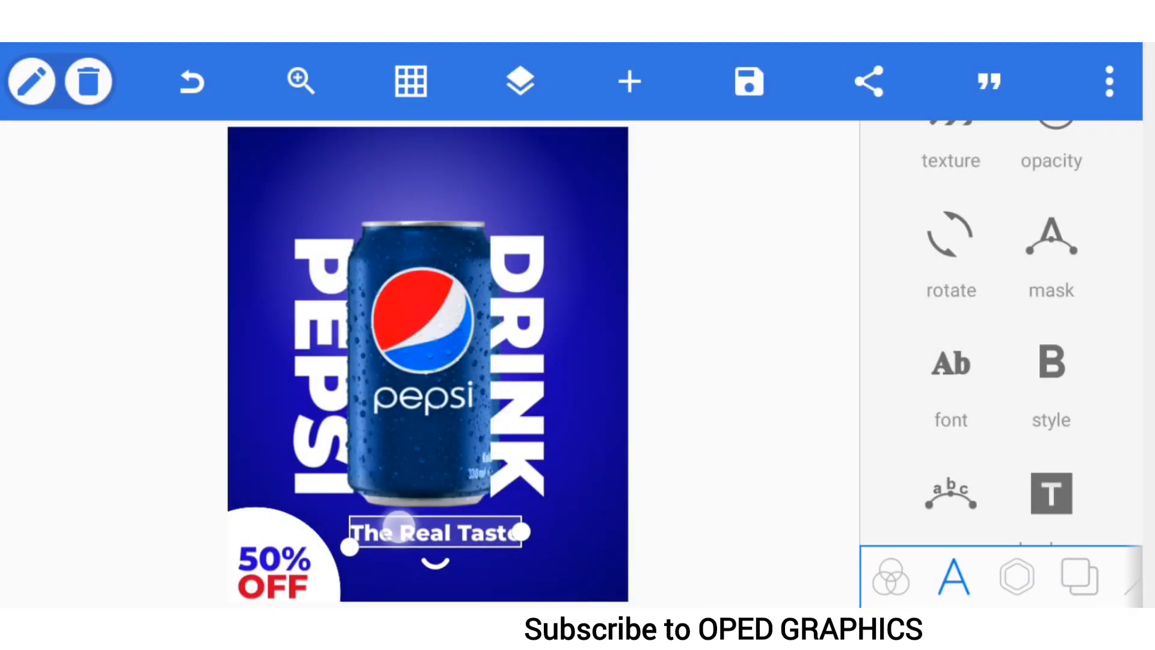
pyautogui.scroll(-3)
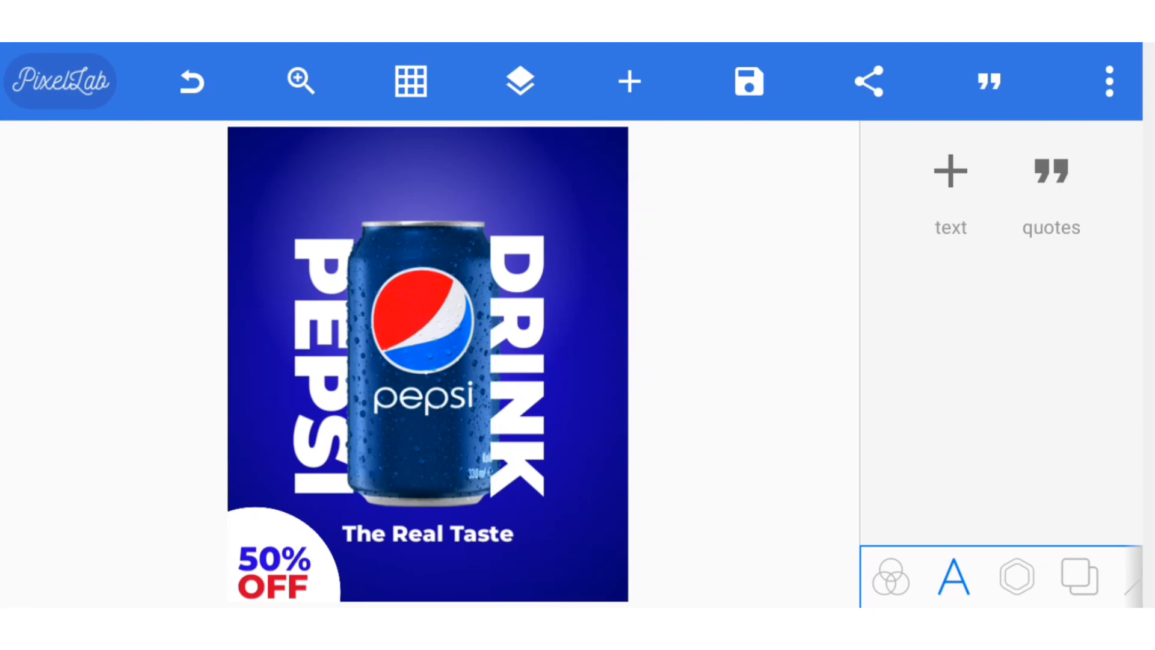
# Import the ice cubes PNG and place a smaller ice cluster over the upper left.
pyautogui.click(1016, 576)
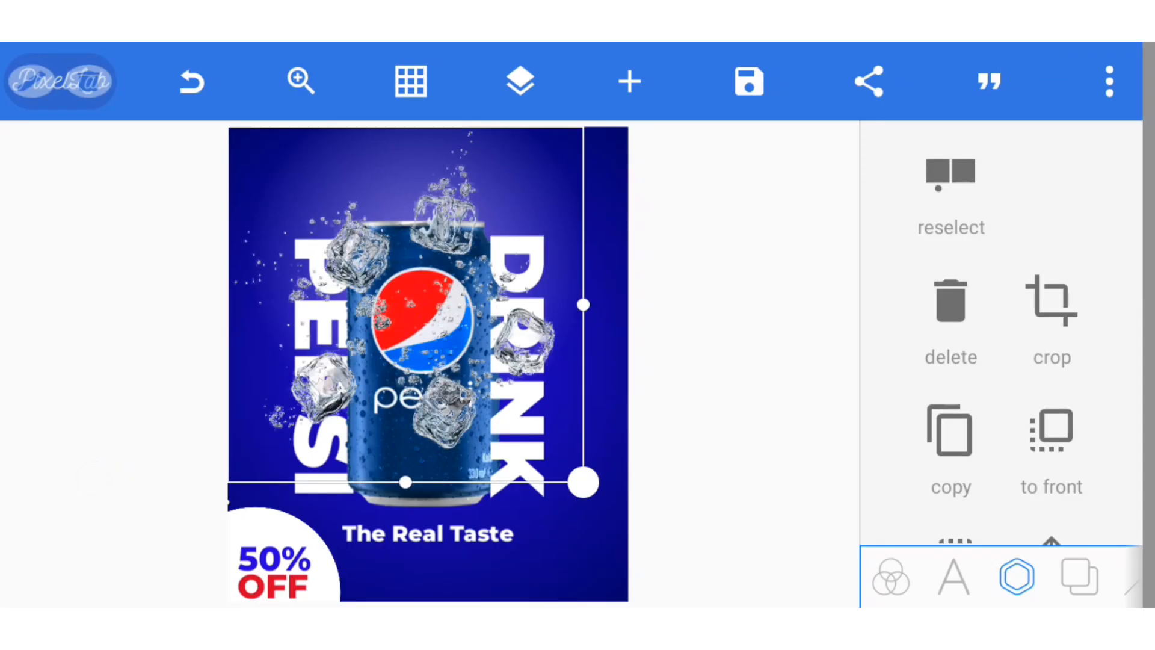
pyautogui.click(1050, 302)
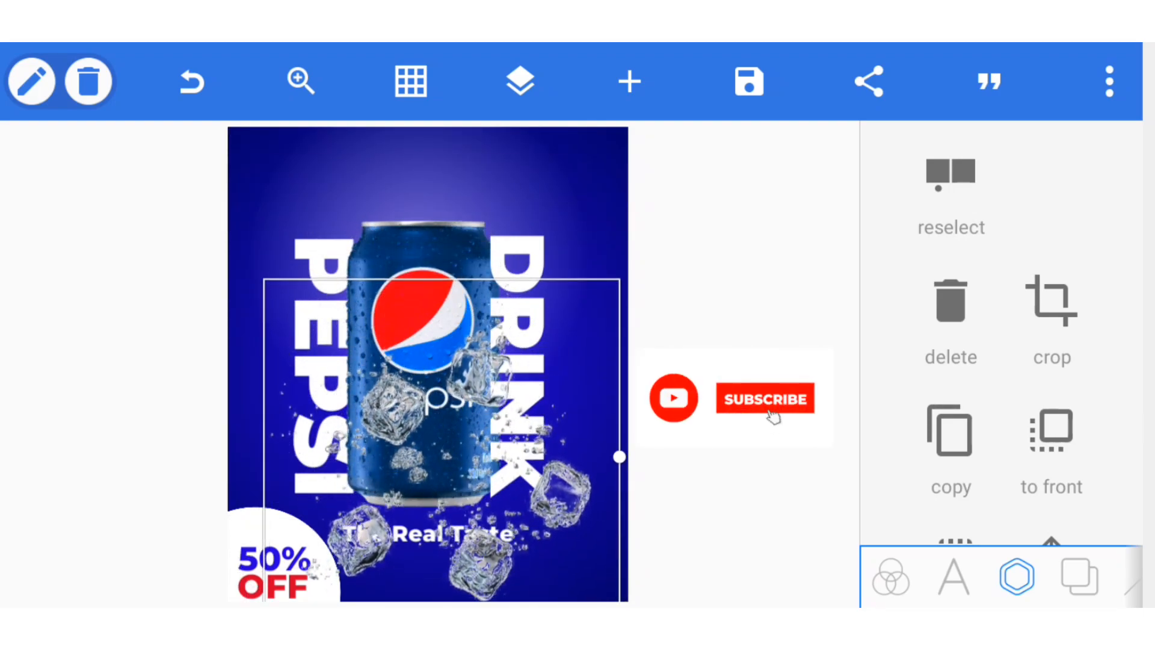
pyautogui.click(764, 398)
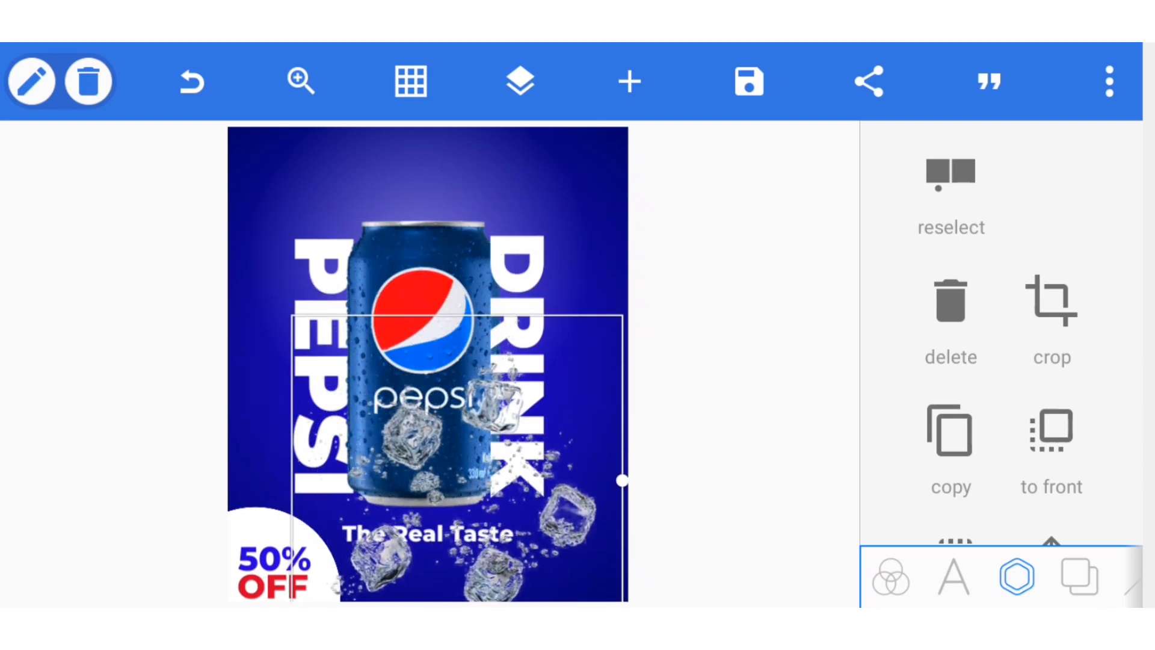
pyautogui.moveTo(623, 480); pyautogui.dragTo(483, 380)
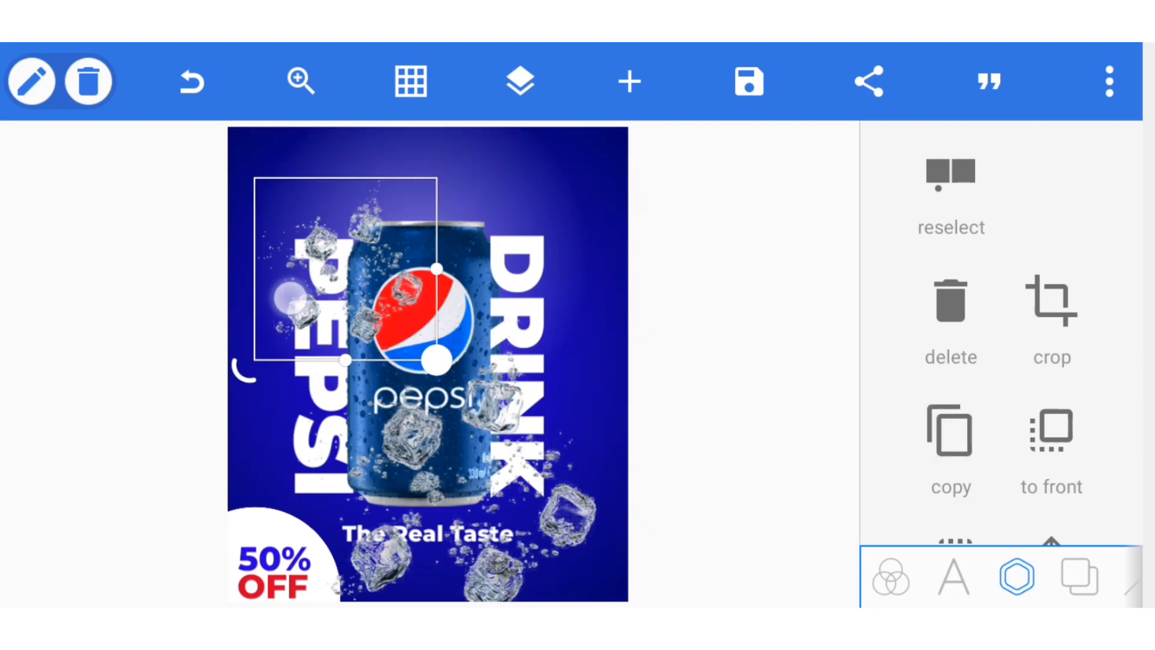
pyautogui.click(519, 81)
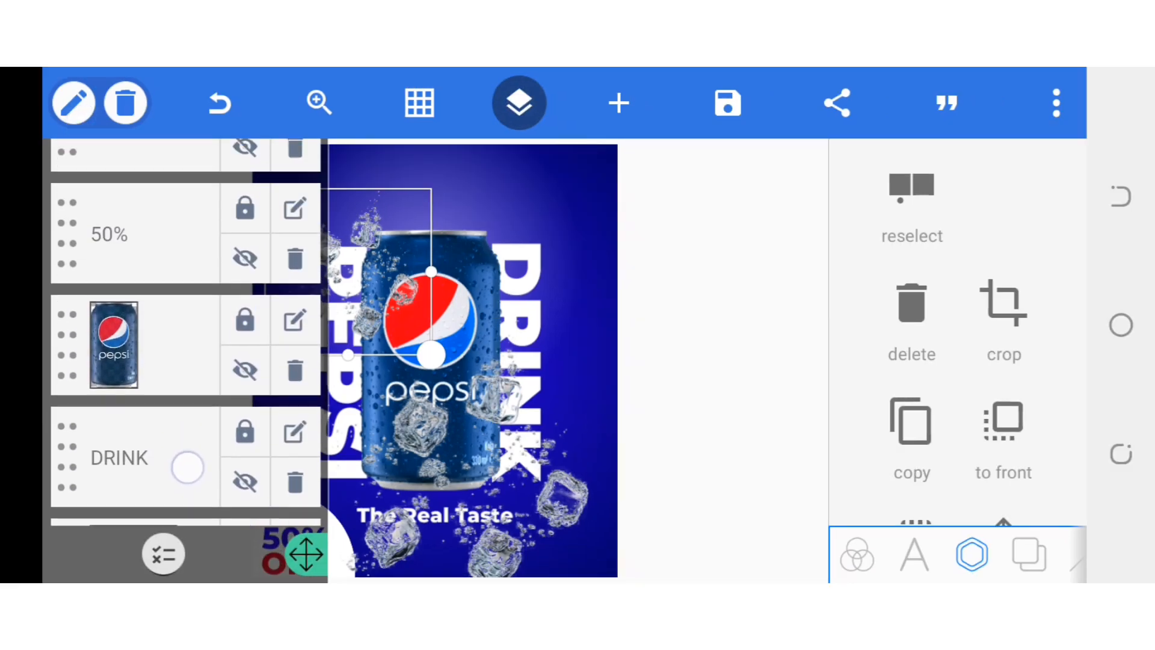
# Reorder an ice cube layer below the can layer in the Layers panel, then close it.
pyautogui.scroll(-3)
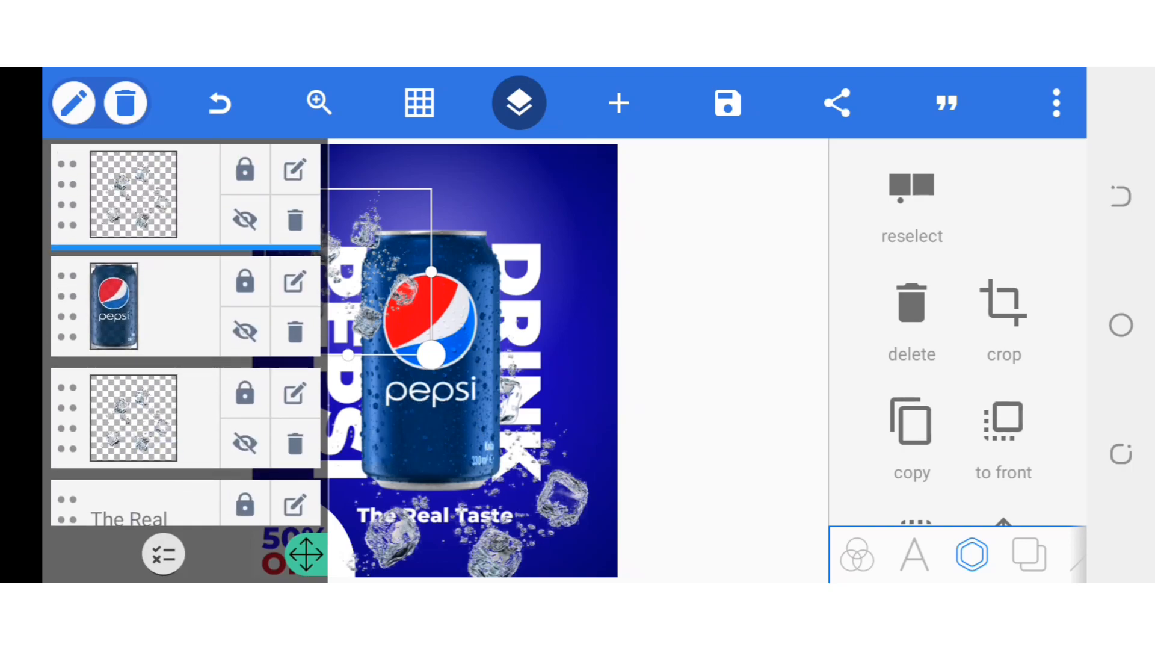
pyautogui.click(519, 102)
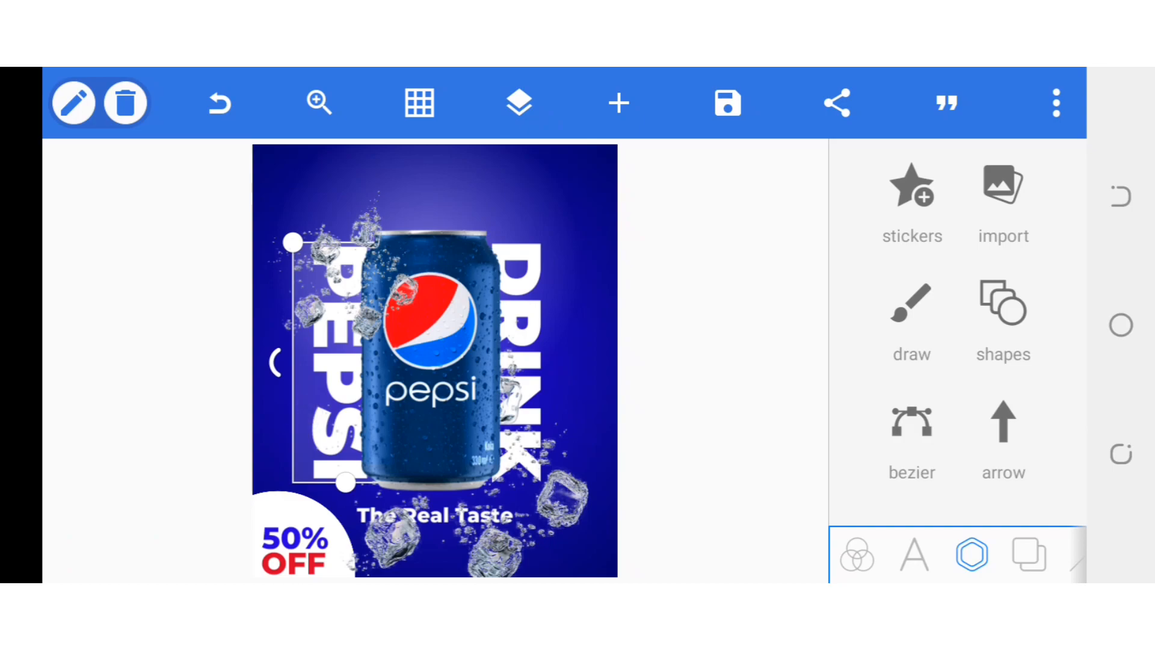